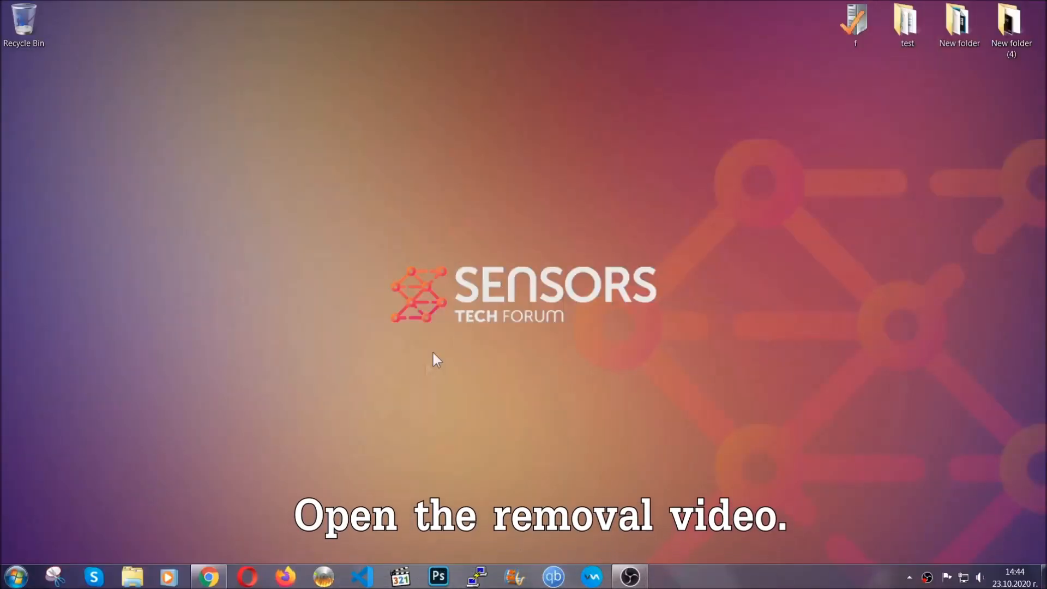
Step: Open the ransomware removal video and follow the SensorsTechForum link in its description
left_click(208, 576)
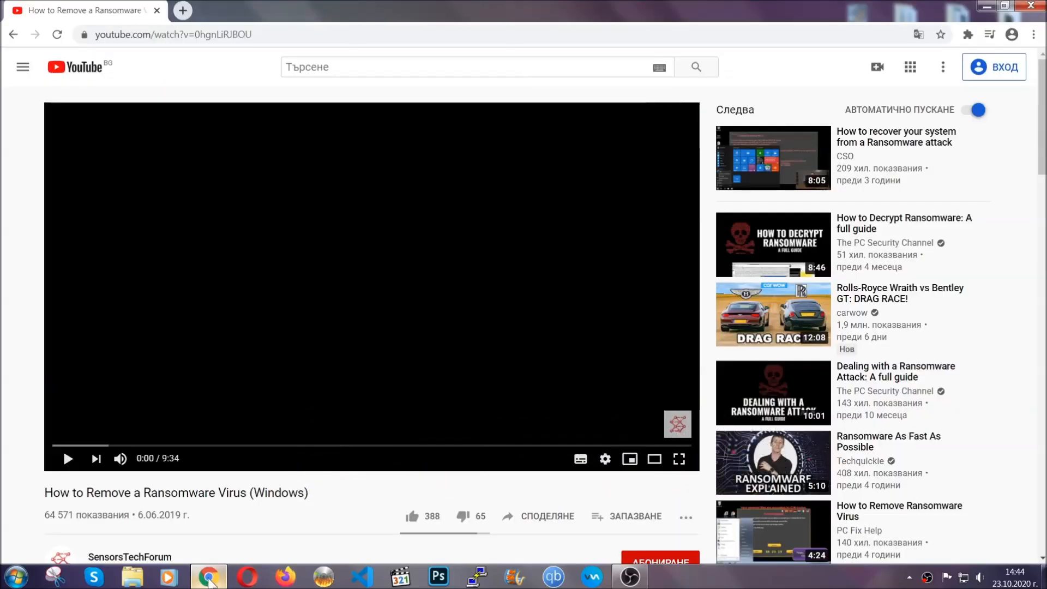
scroll("down", 3)
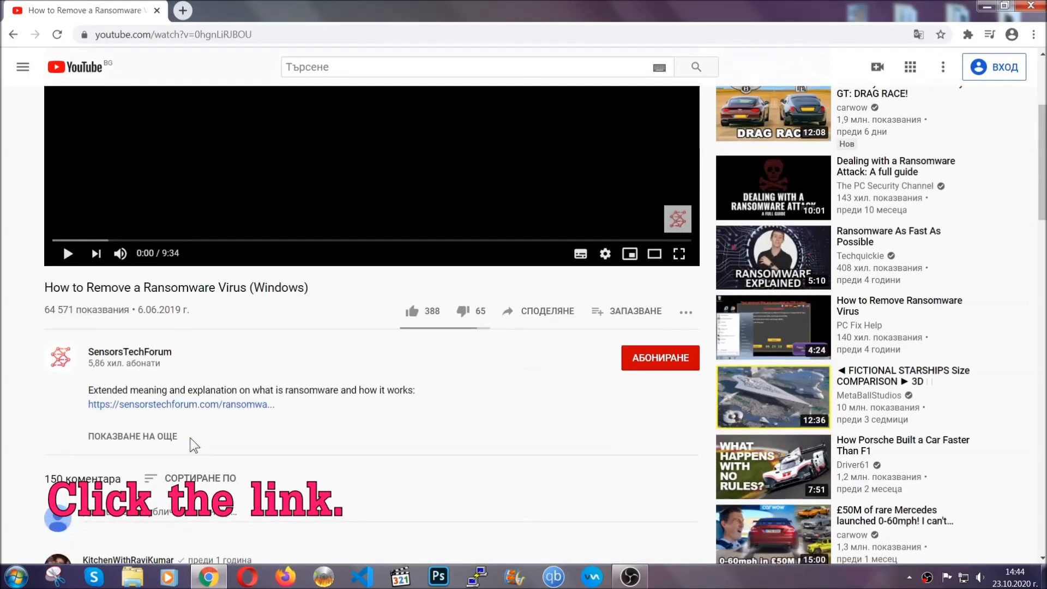
left_click(180, 403)
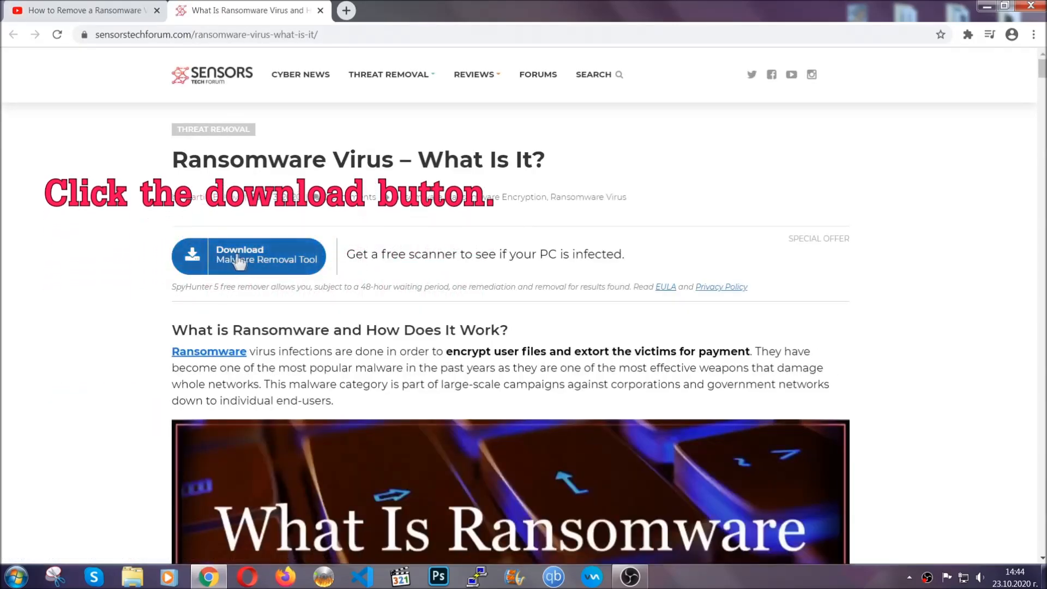
Step: Start the SpyHunter download via the article's 'Download Malware Removal Tool' button
left_click(248, 256)
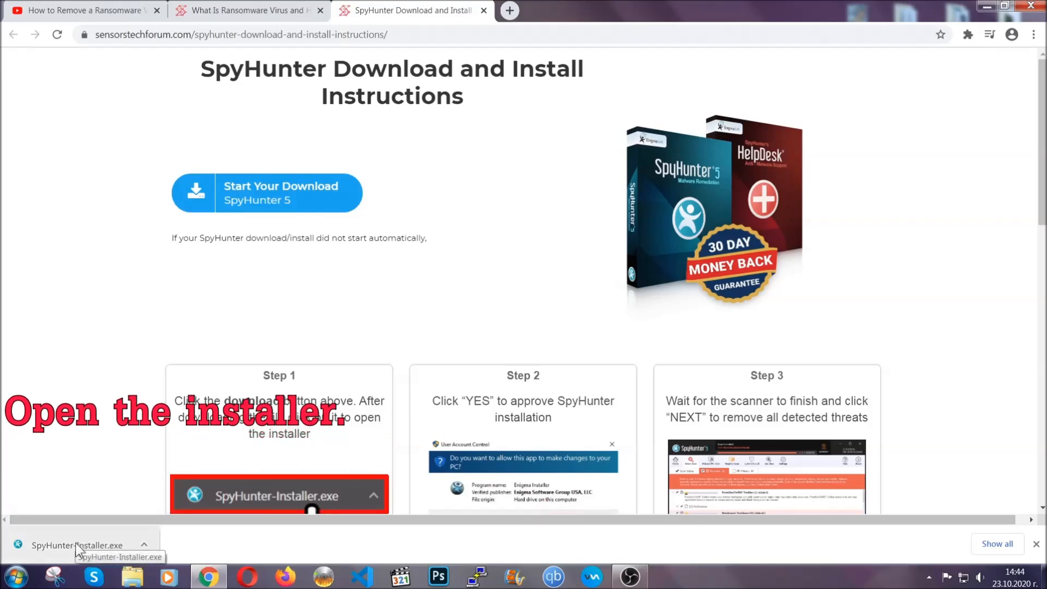
Step: Launch SpyHunter-Installer.exe from the download bar with English as the installer language
left_click(76, 545)
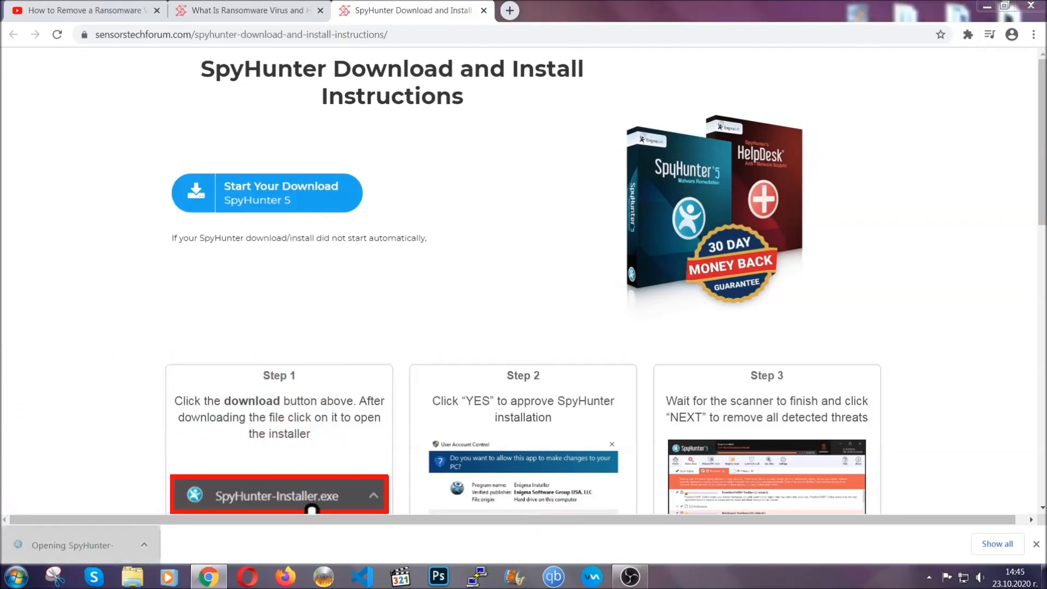
left_click(277, 495)
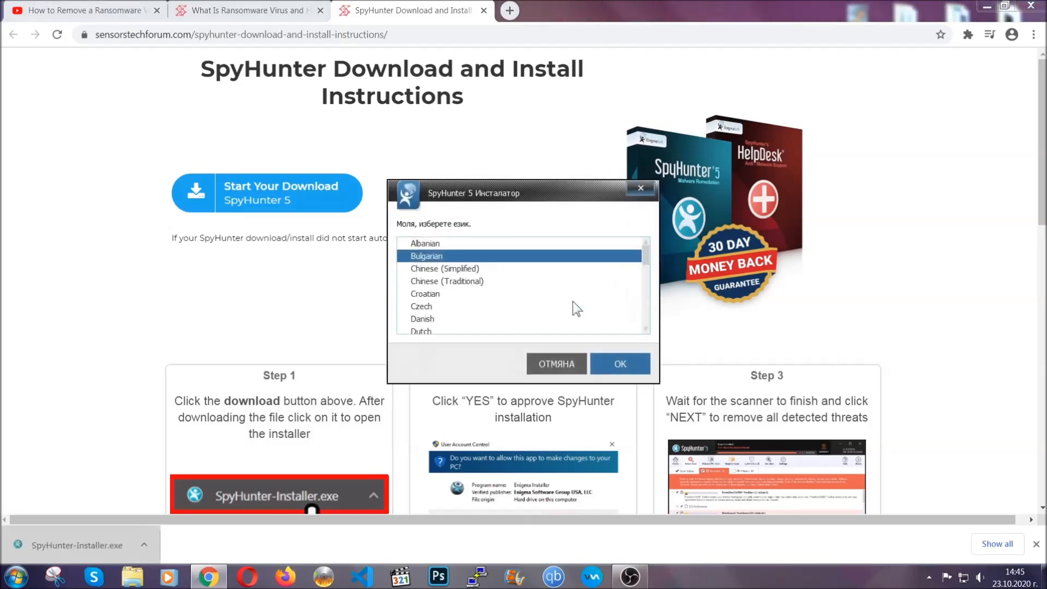
scroll("down", 3)
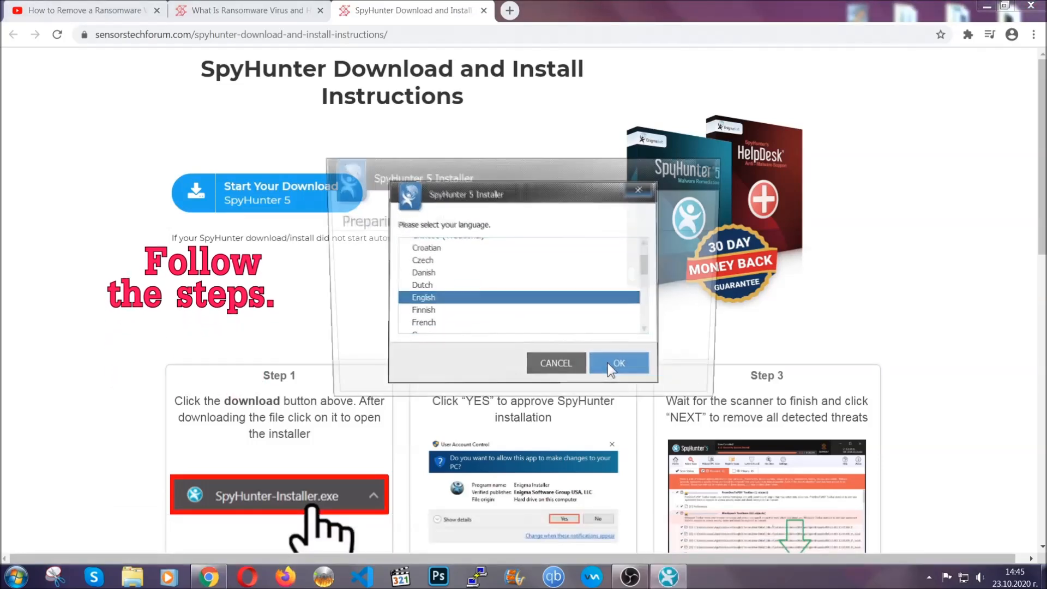
left_click(617, 362)
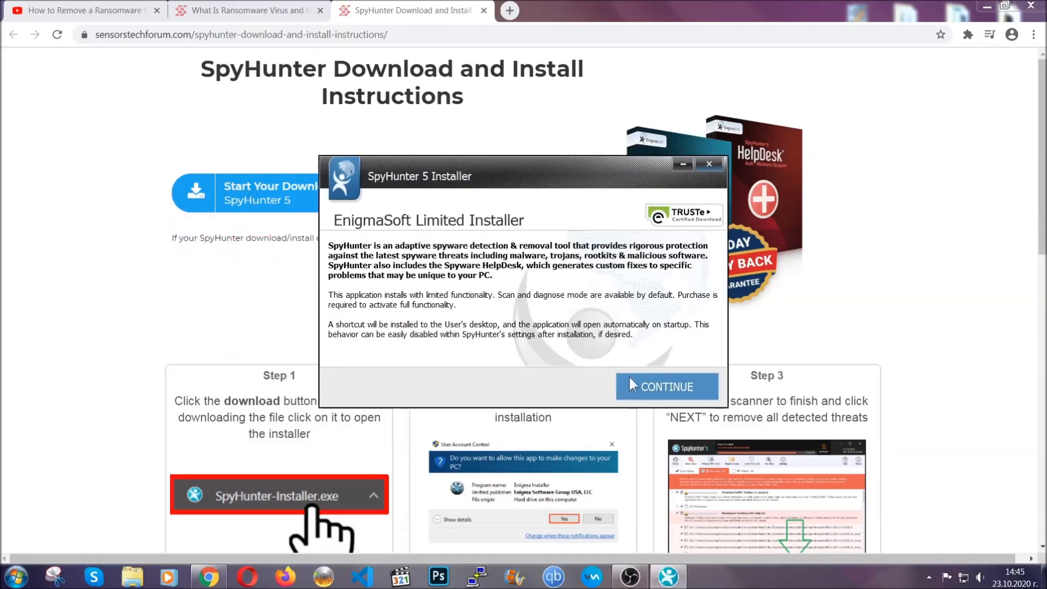
Step: Accept the EULA, install SpyHunter 5 and finish the successful setup
left_click(665, 386)
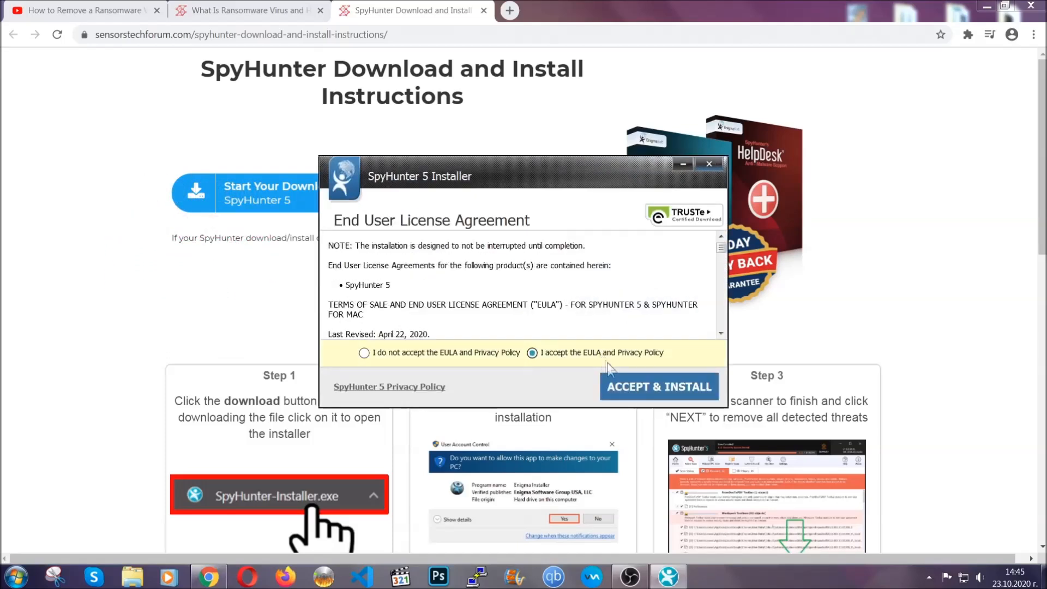
left_click(657, 386)
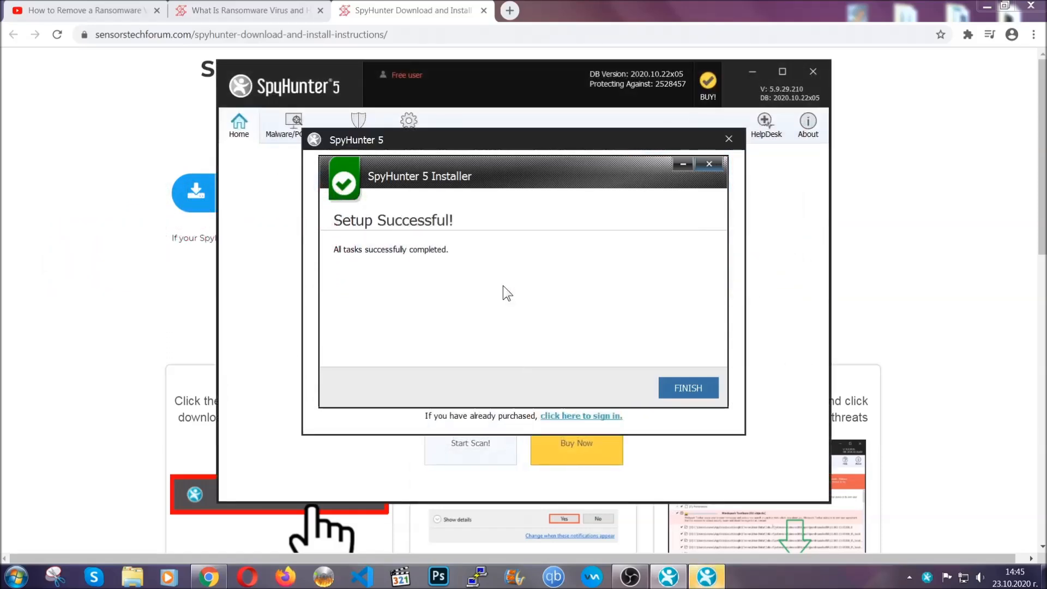
left_click(688, 388)
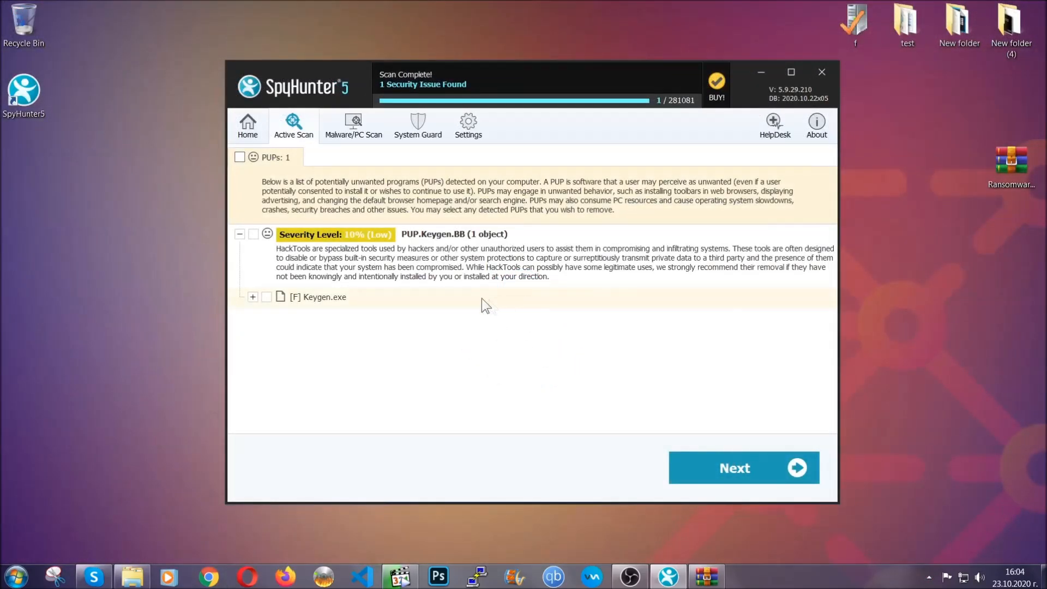
Step: Tick the PUPs checkbox to mark Keygen.exe for removal and proceed with Next
left_click(240, 157)
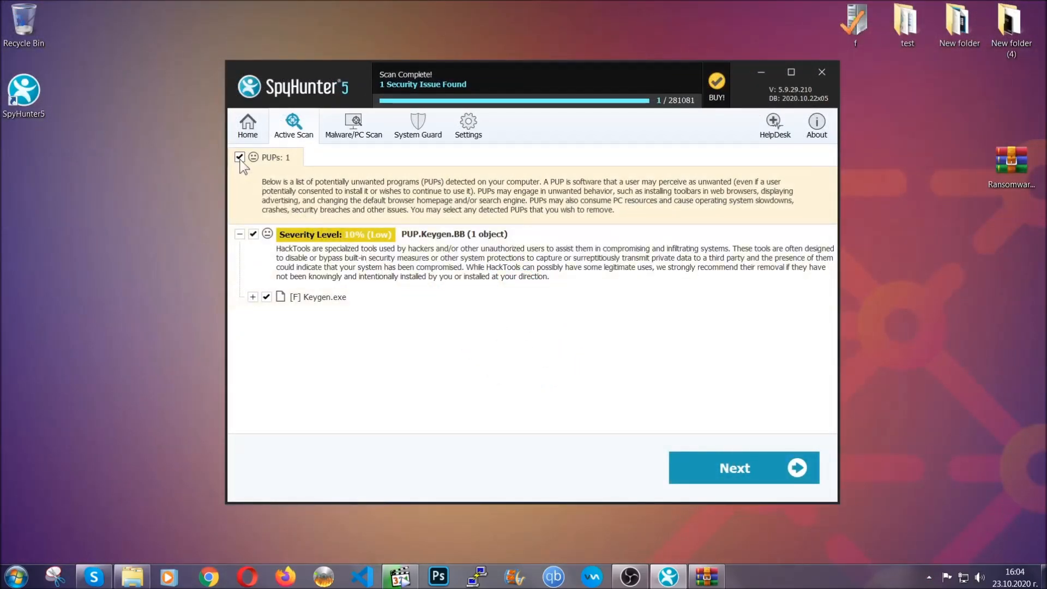
mouse_move(734, 468)
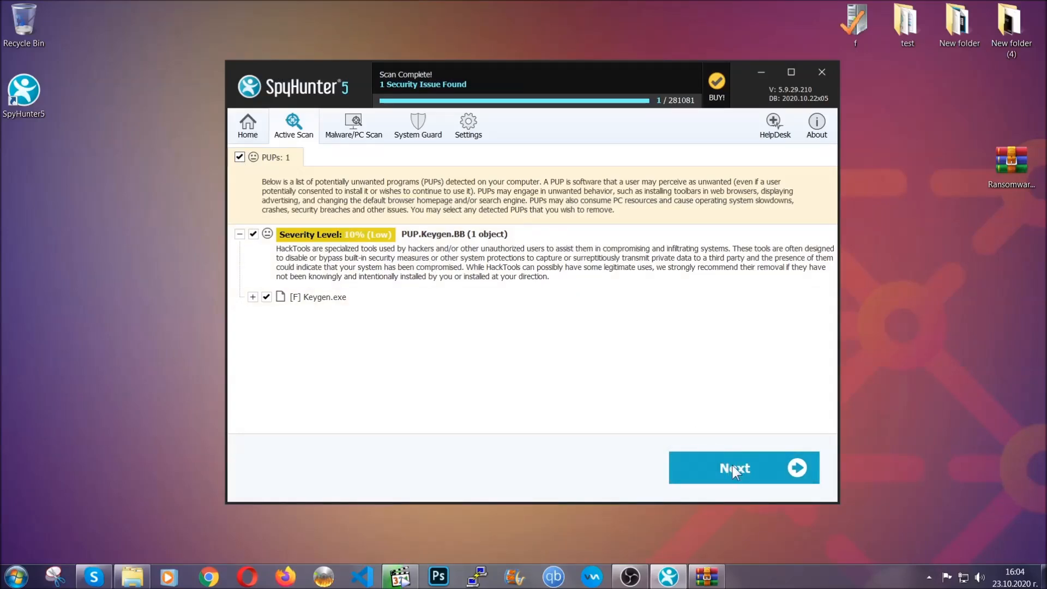
left_click(820, 72)
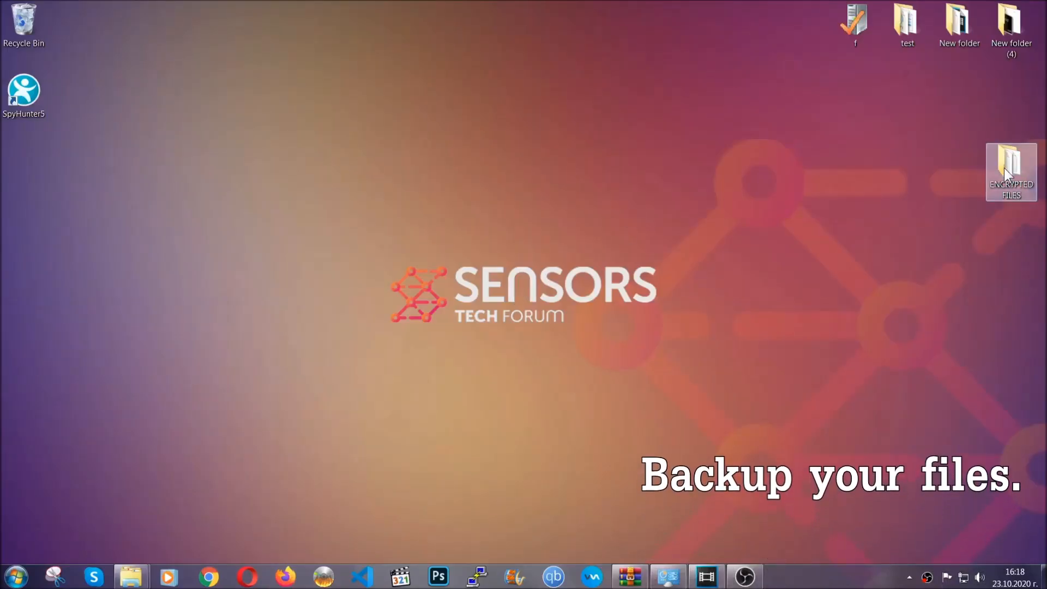
Step: Copy the six encrypted files from the ENCRYPTED FILES folder
double_click(1011, 169)
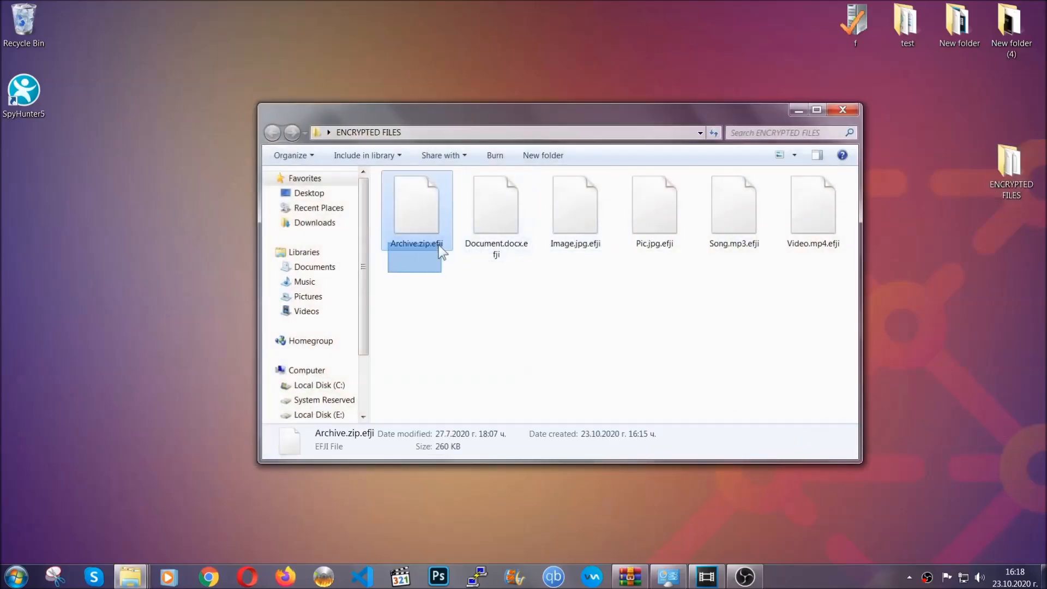
right_click(812, 211)
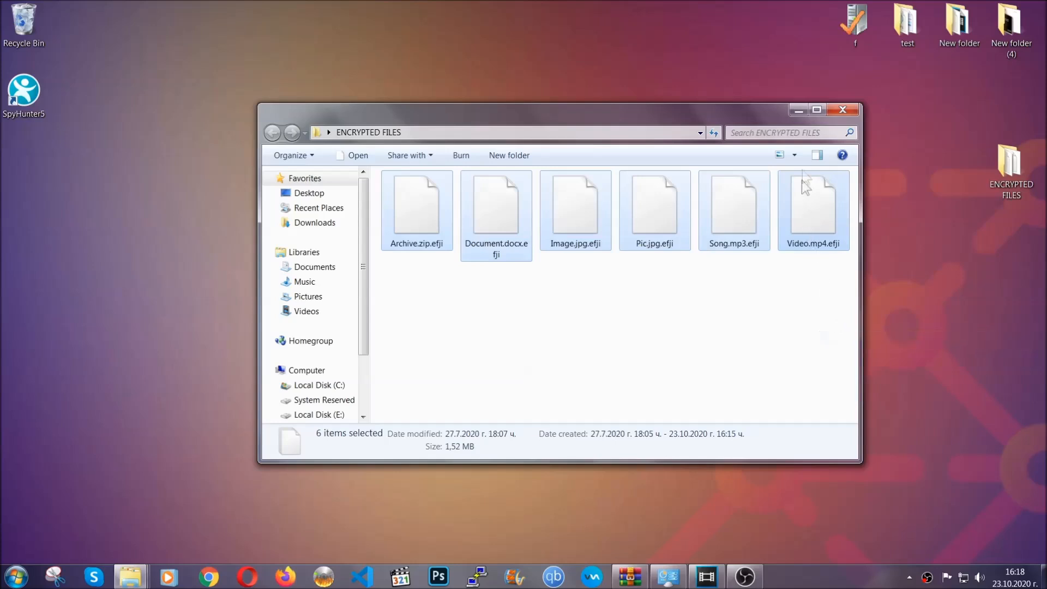
left_click(843, 109)
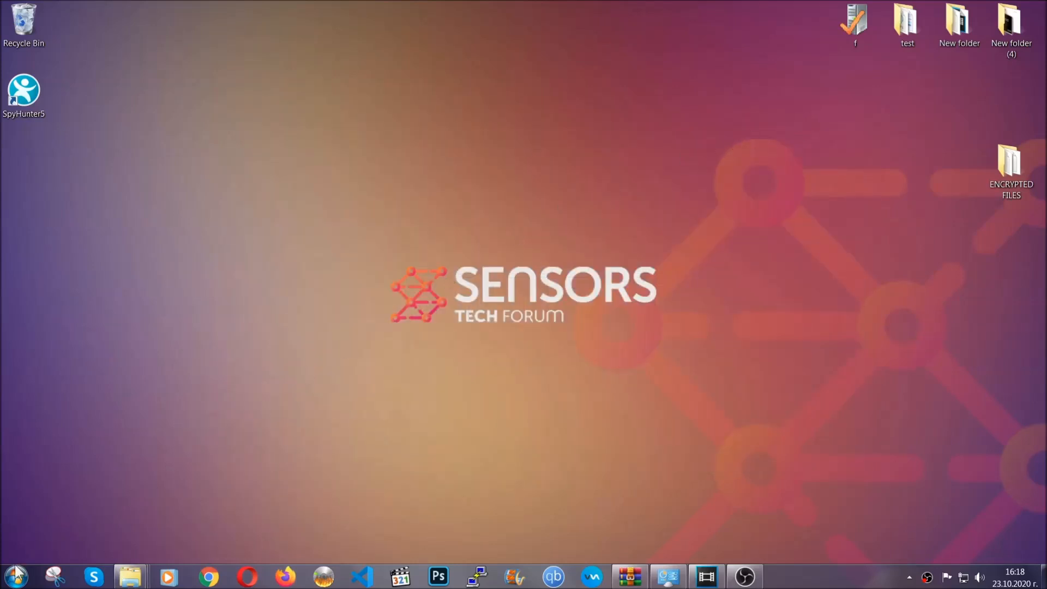
mouse_move(204, 415)
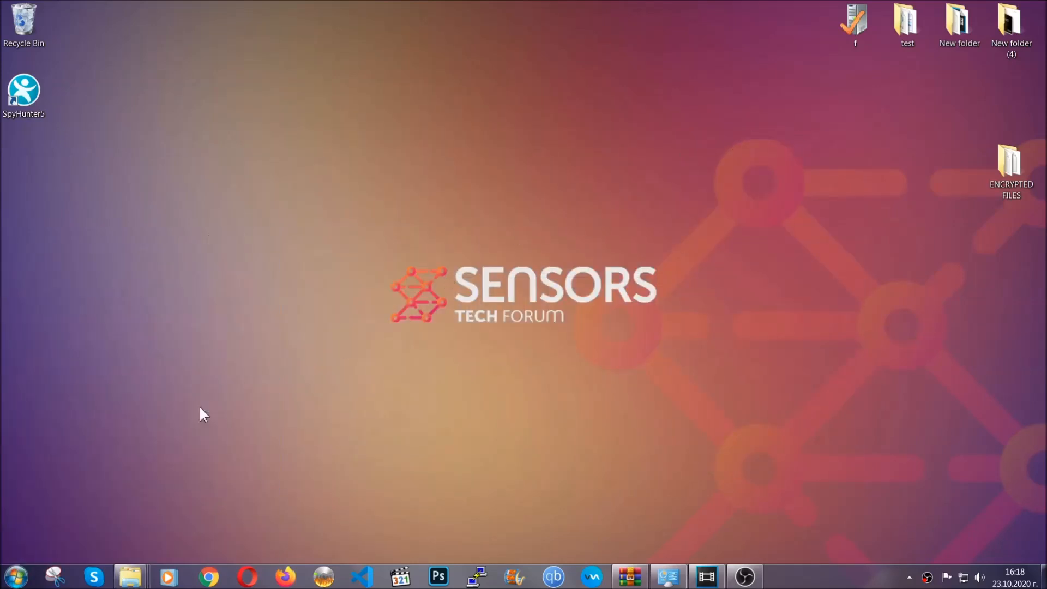
Step: Paste the copied encrypted files onto FLASH DRIVE (H:) via Computer
left_click(129, 576)
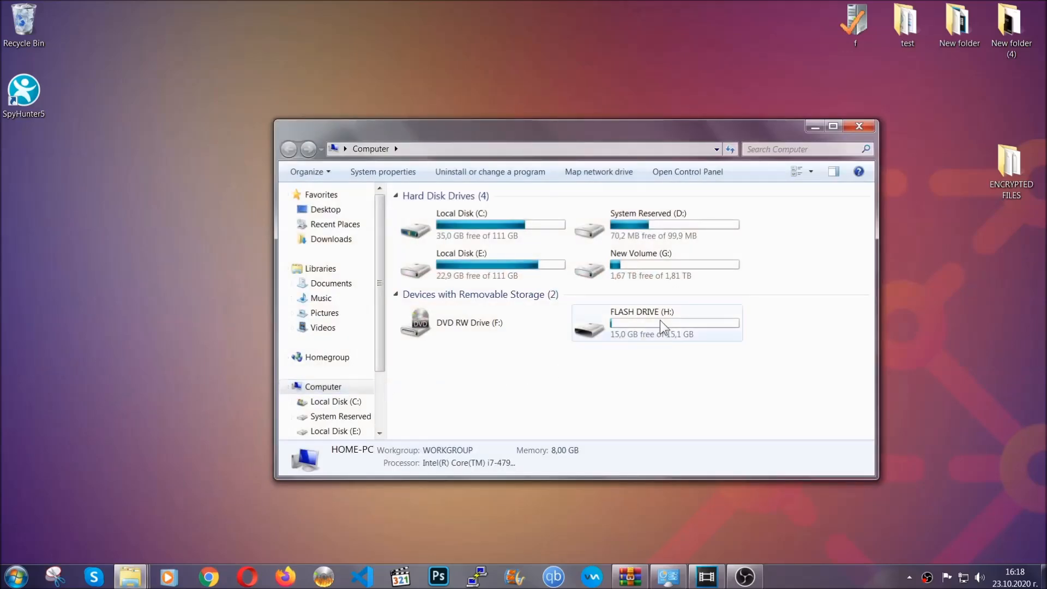
double_click(655, 323)
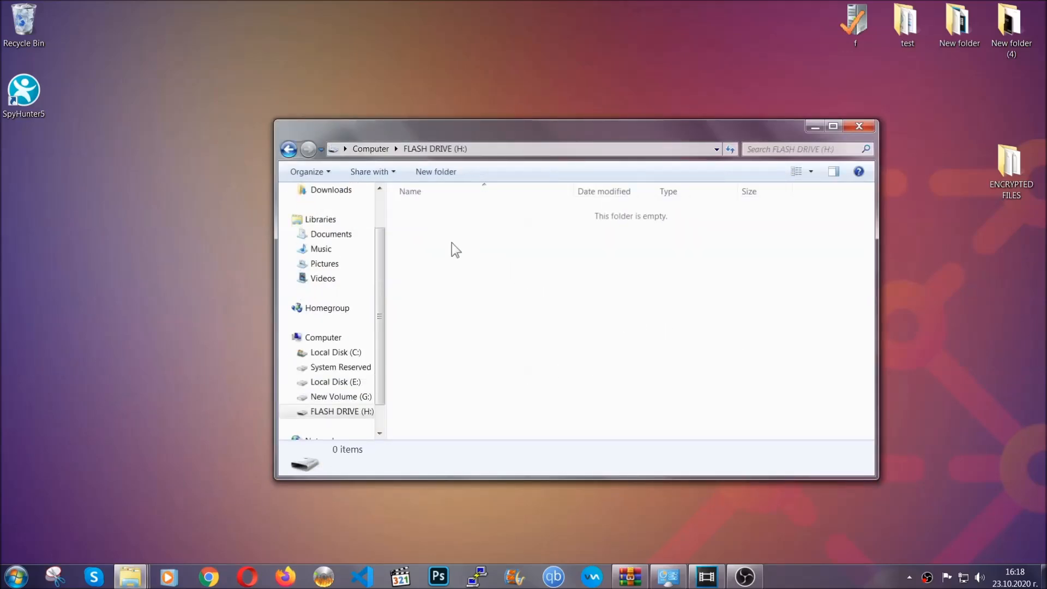
right_click(456, 249)
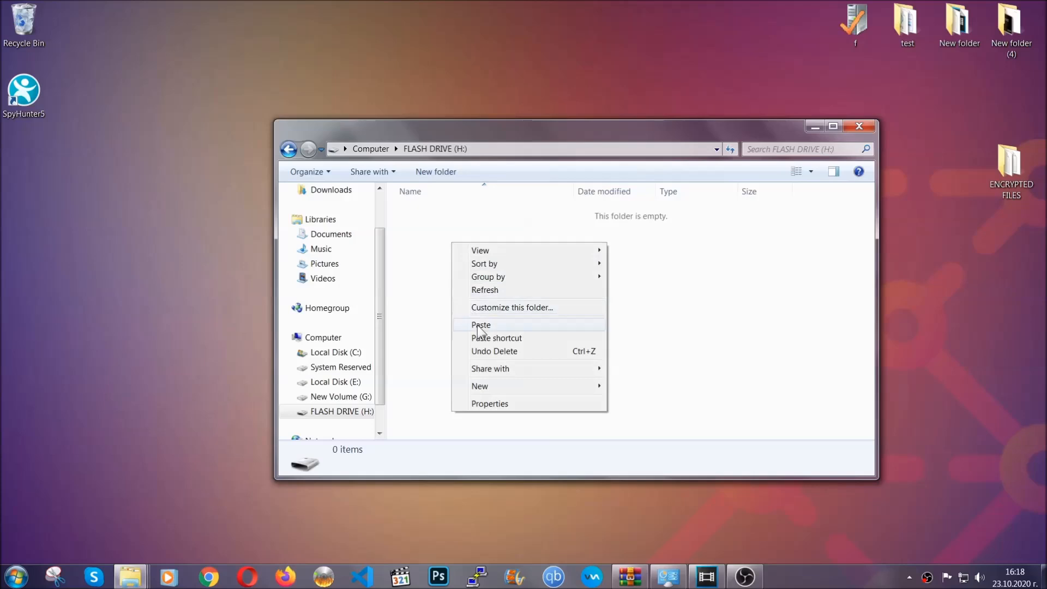
left_click(481, 325)
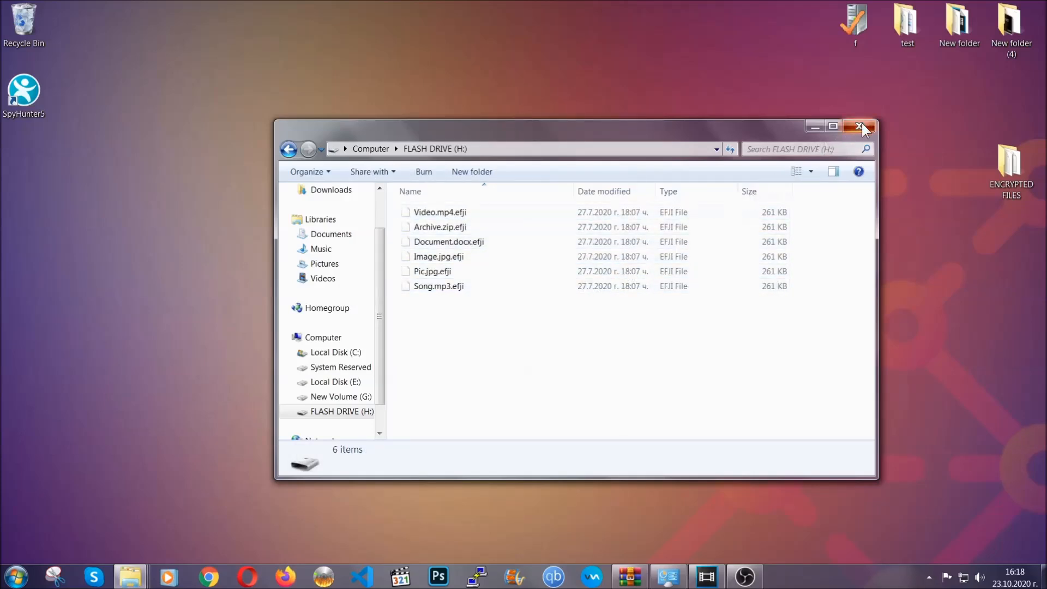
left_click(861, 126)
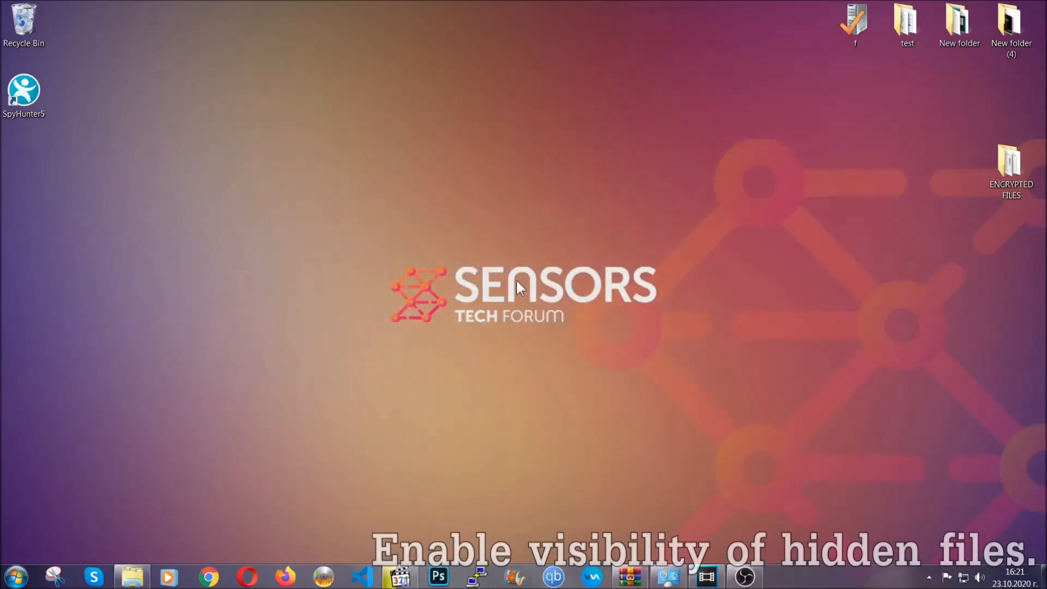
mouse_move(75, 516)
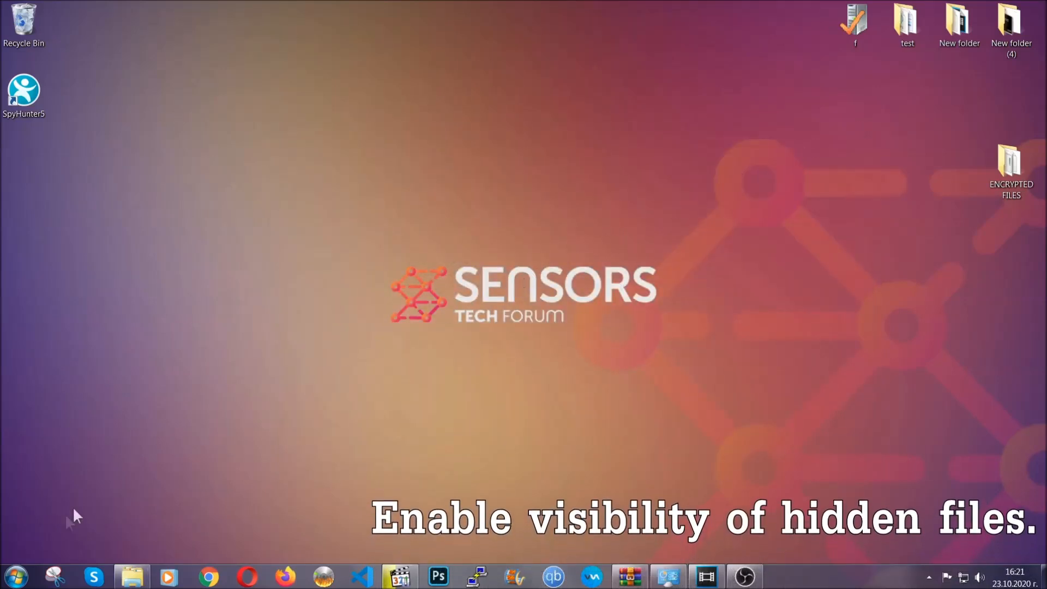
Step: Find 'show hidden files and folders' in the Start menu search and open the setting
left_click(15, 576)
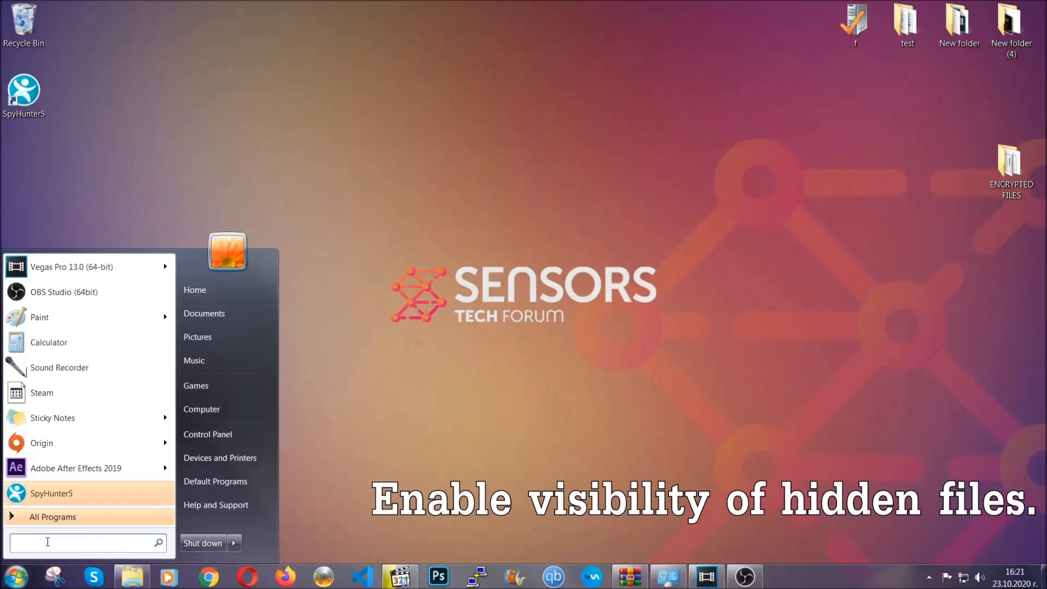
type("s")
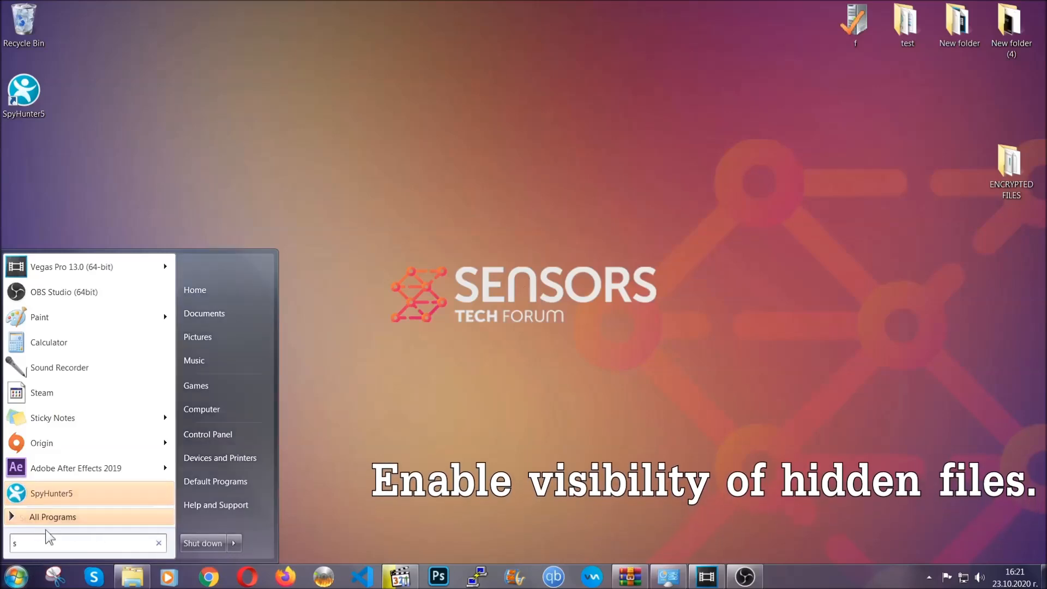
type("how")
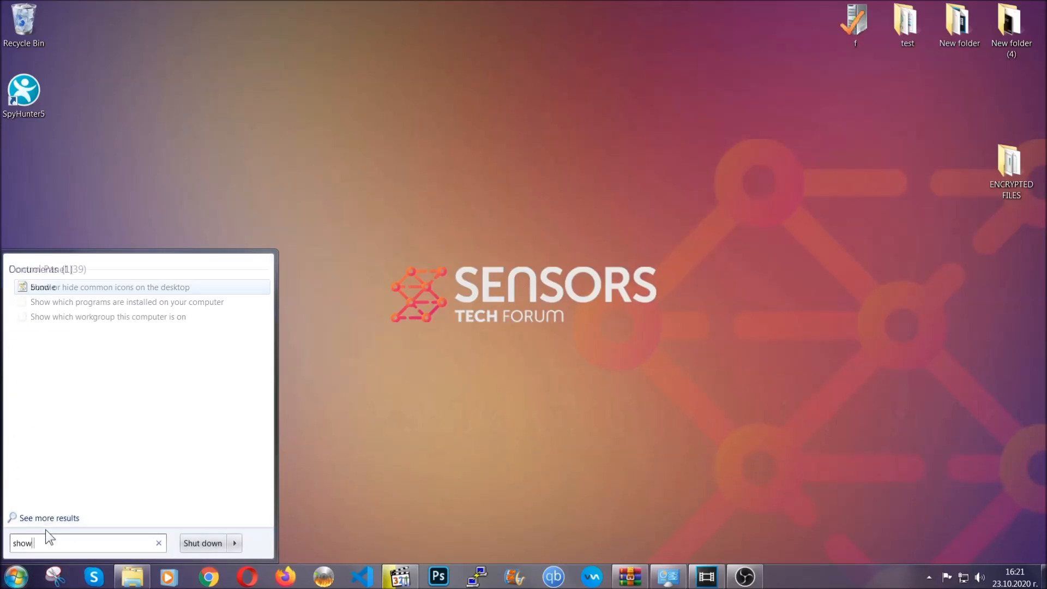
type("hidden files")
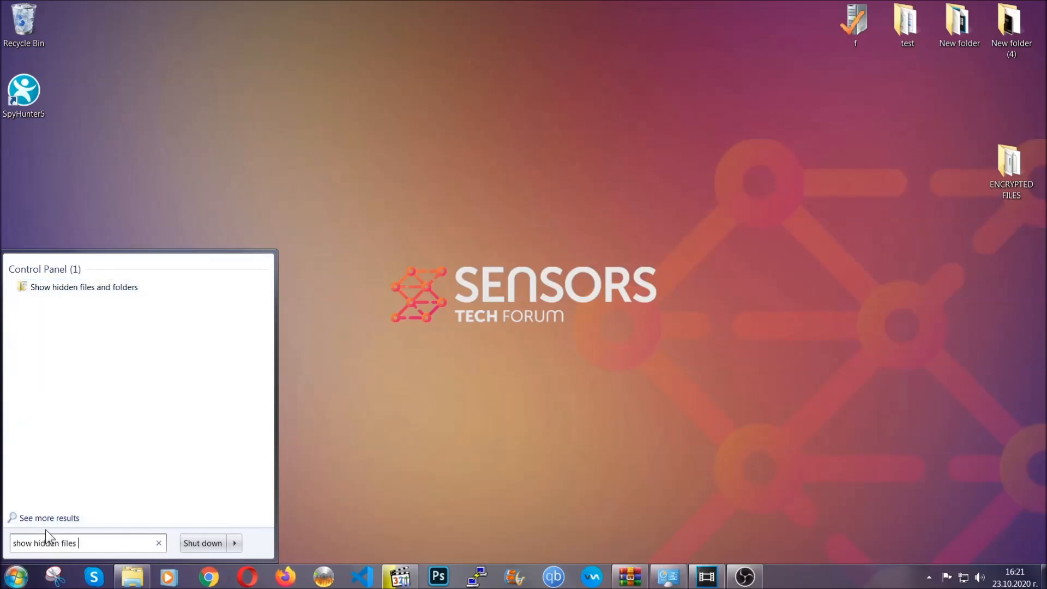
type("and folders")
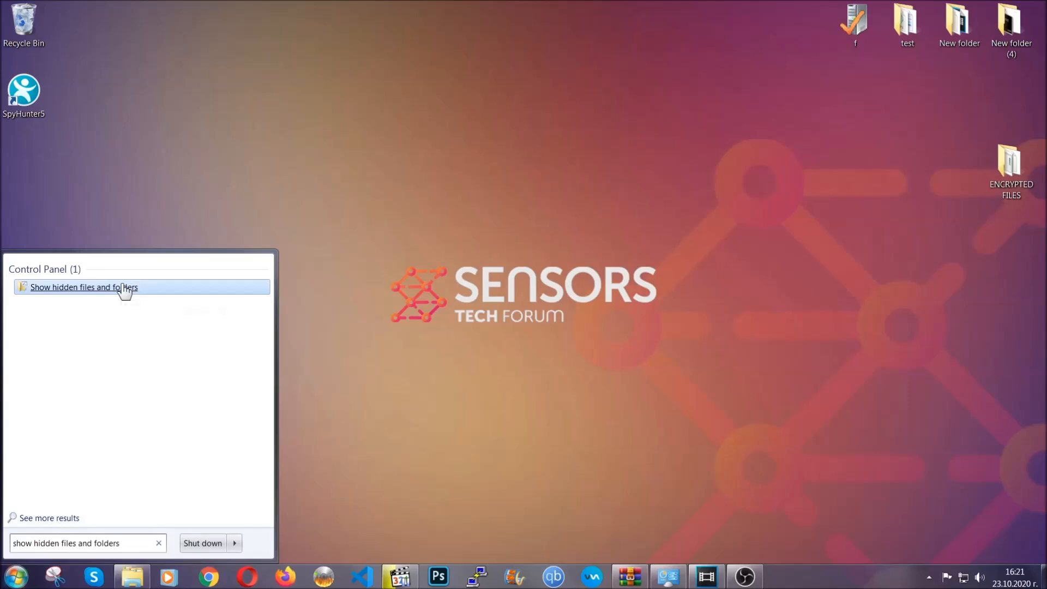
left_click(84, 287)
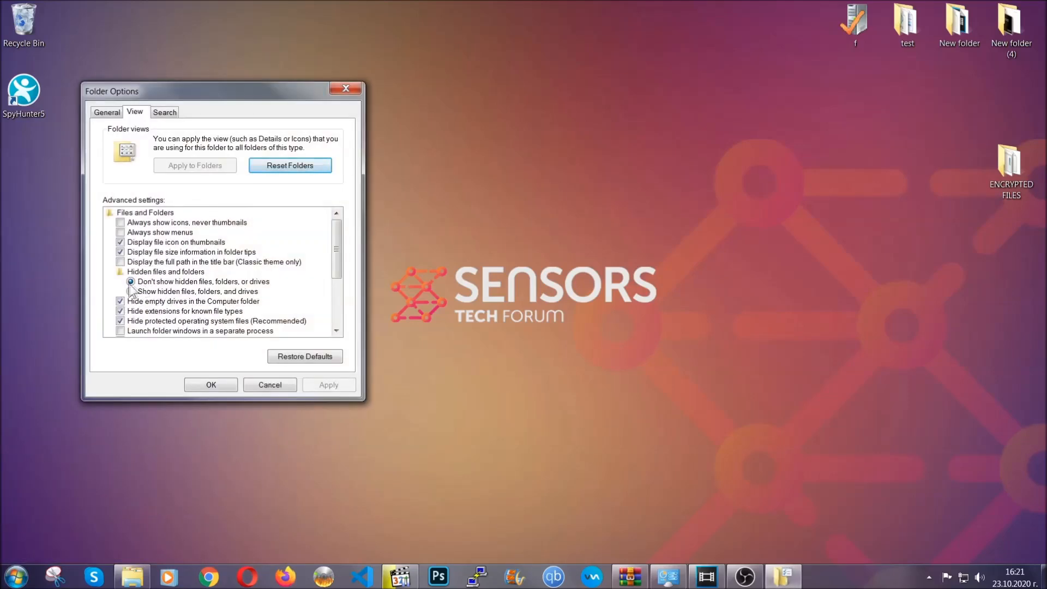
Step: Select 'Show hidden files, folders, and drives', apply it and confirm with OK
left_click(132, 291)
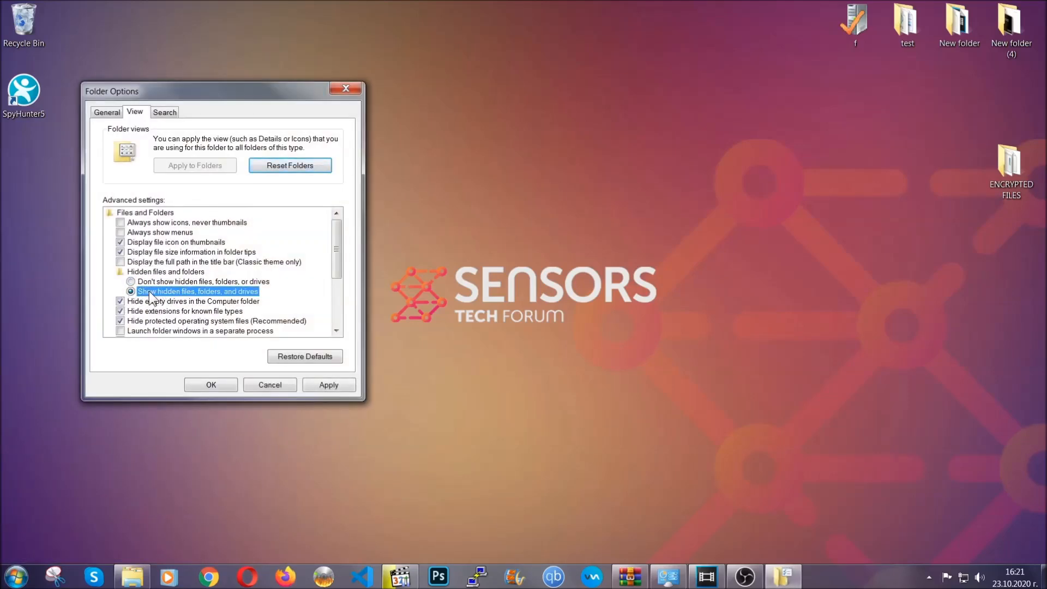
left_click(328, 385)
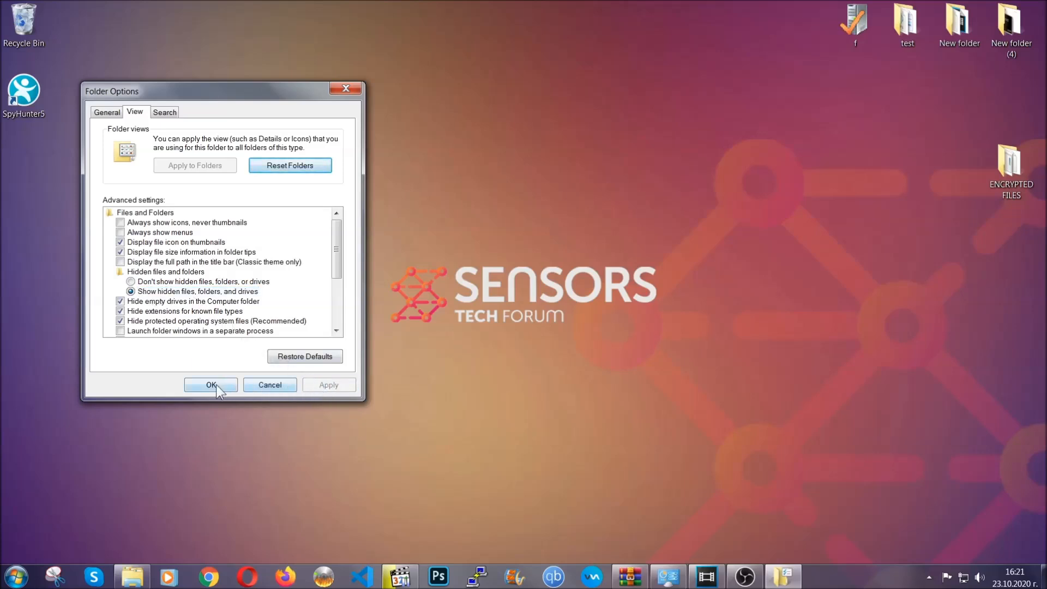
left_click(210, 385)
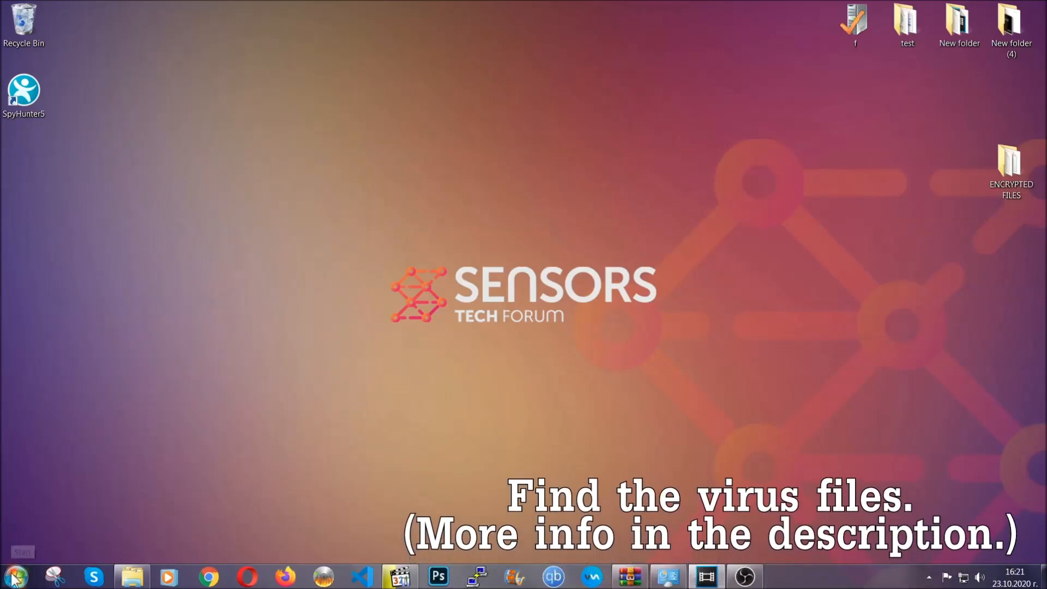
Step: Search Computer for 'fileextension:exe Example Virus Name' to locate the virus exe
left_click(13, 576)
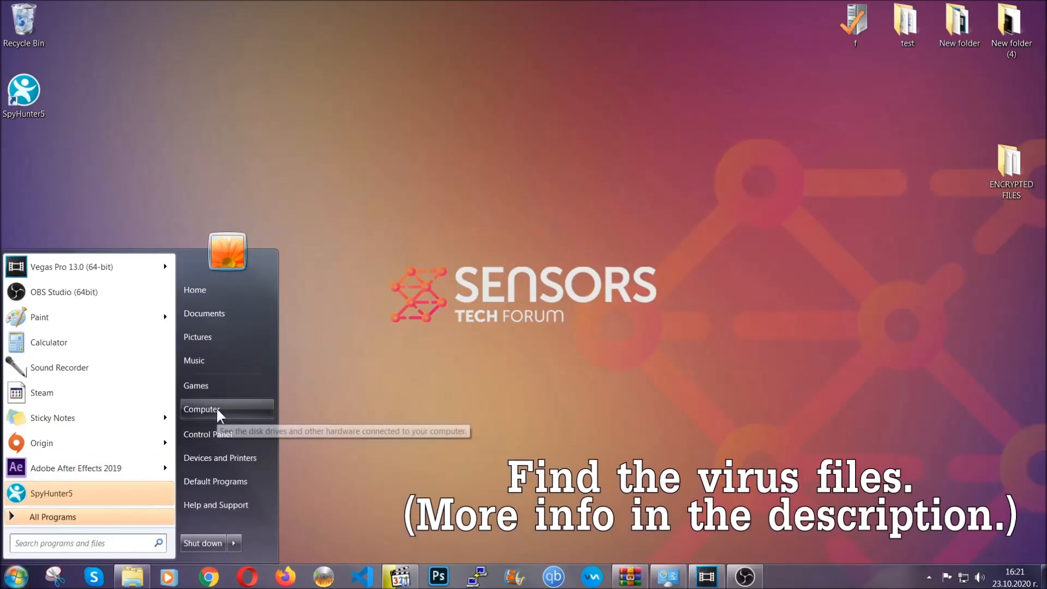
left_click(202, 409)
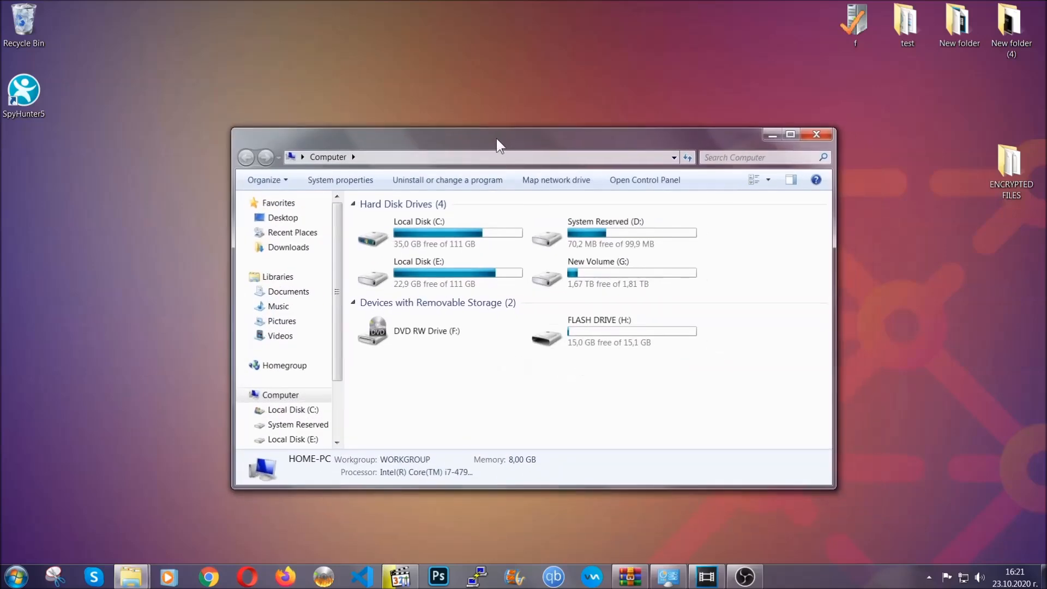
left_click(761, 157)
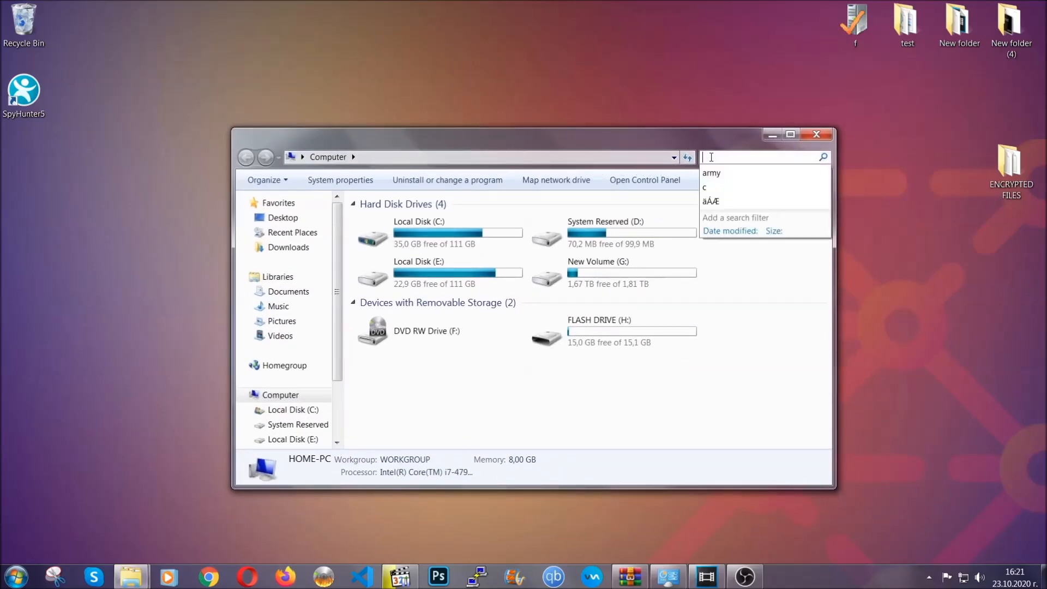
type("fileextension")
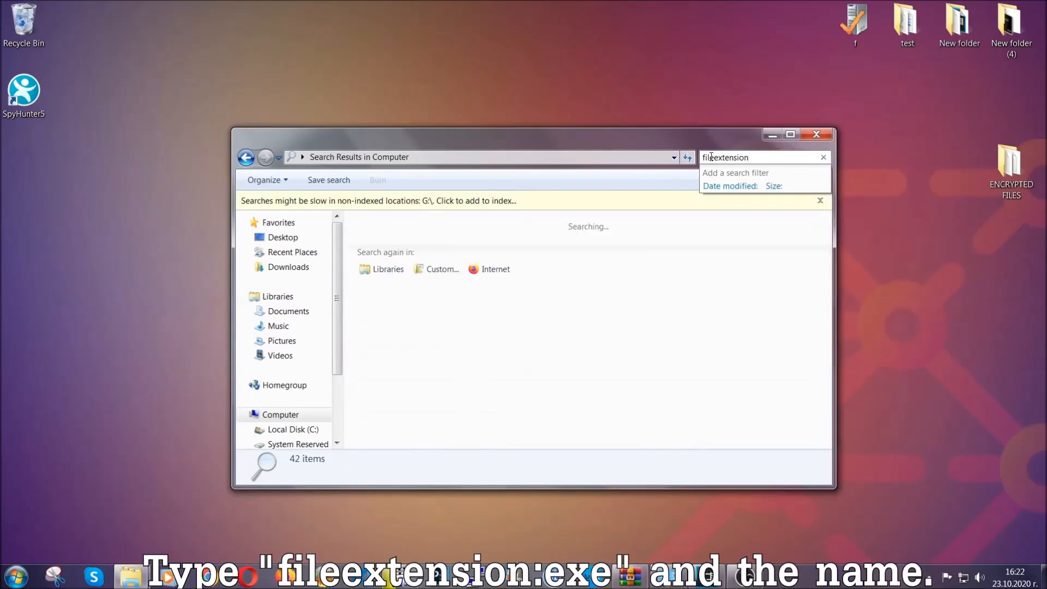
type(":exe E")
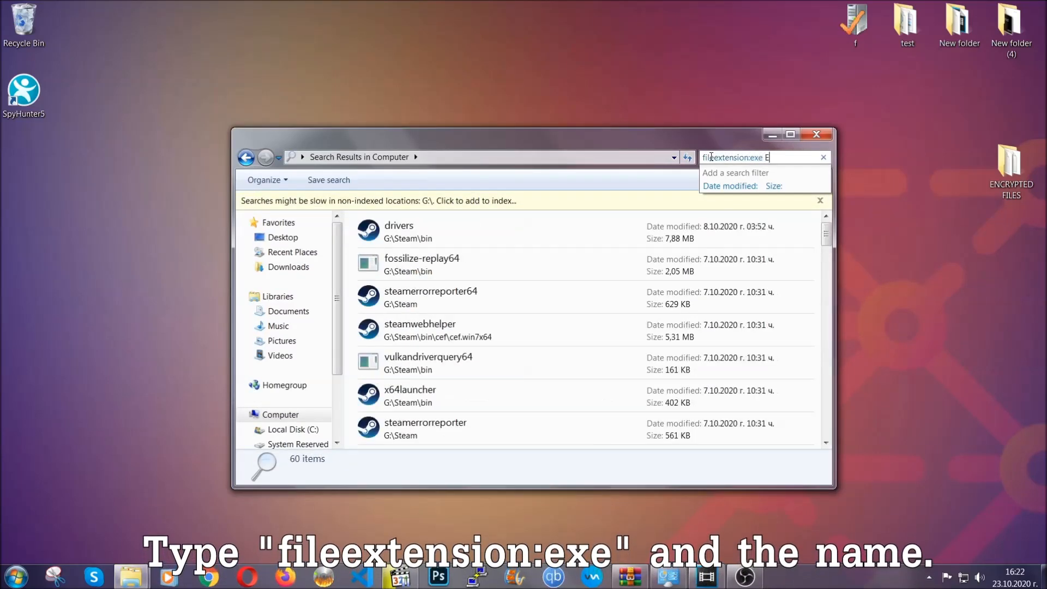
type("xample Virus Name")
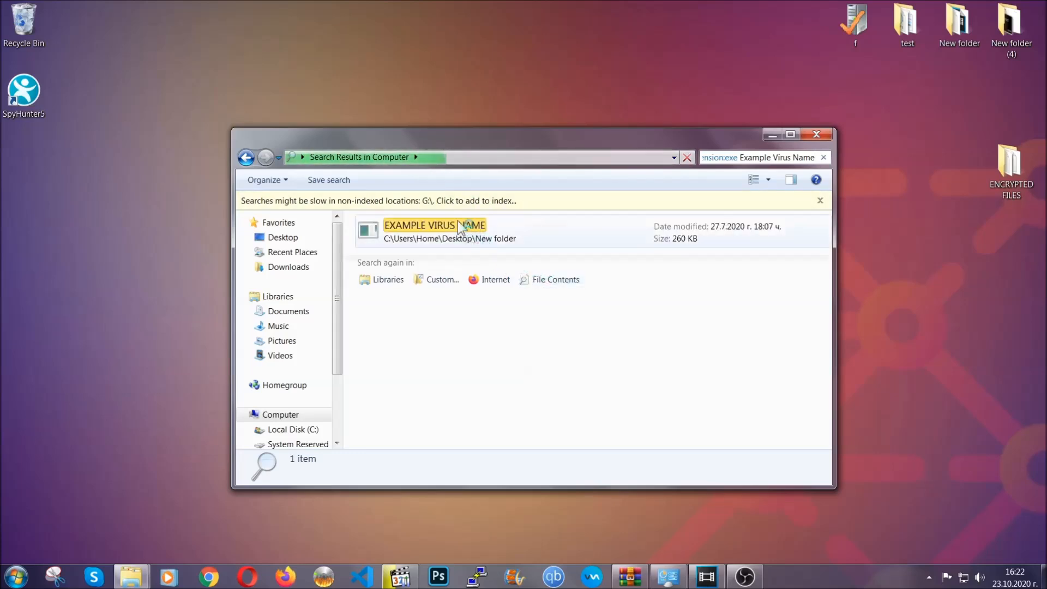
Step: Delete the EXAMPLE VIRUS NAME result to the Recycle Bin and close the empty search window
left_click(436, 230)
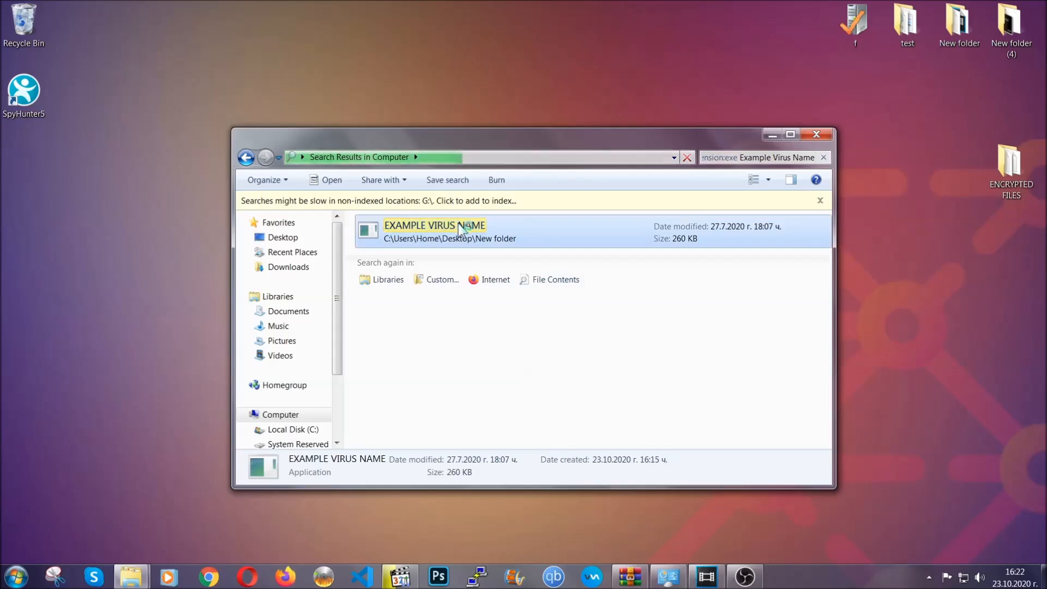
right_click(434, 230)
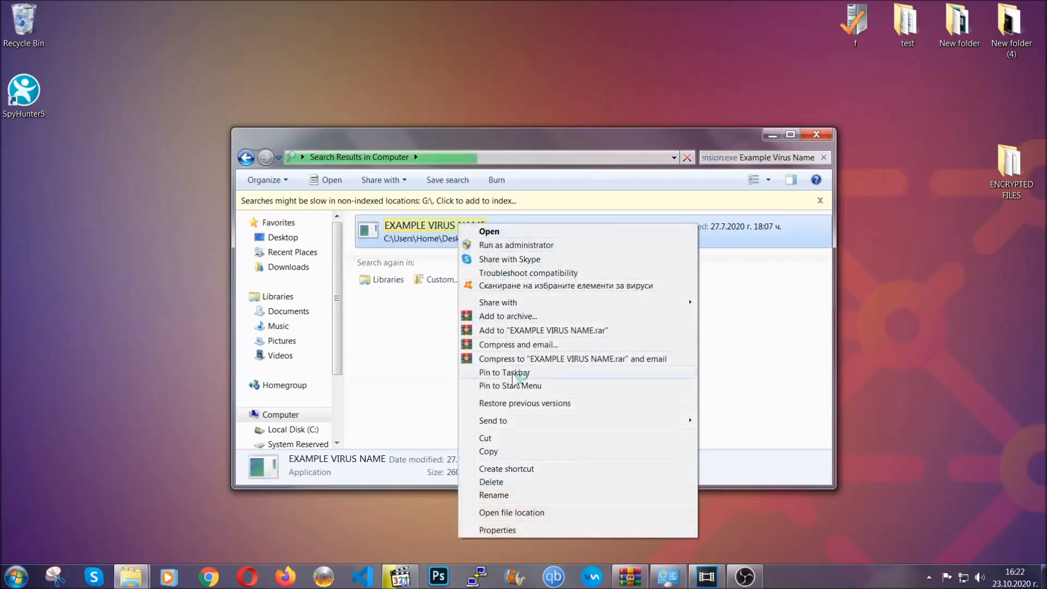
left_click(491, 481)
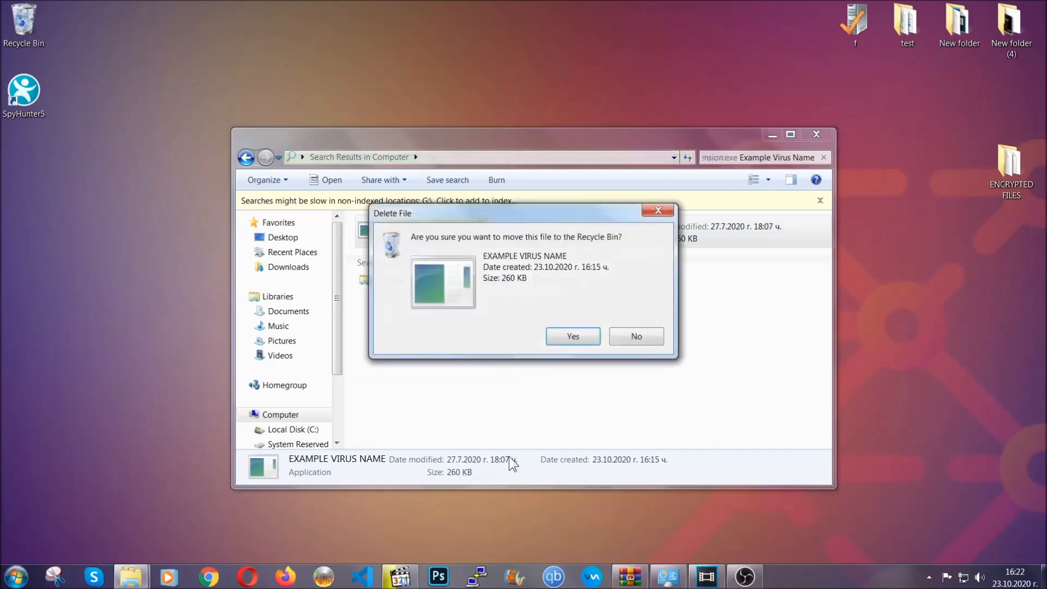
left_click(571, 336)
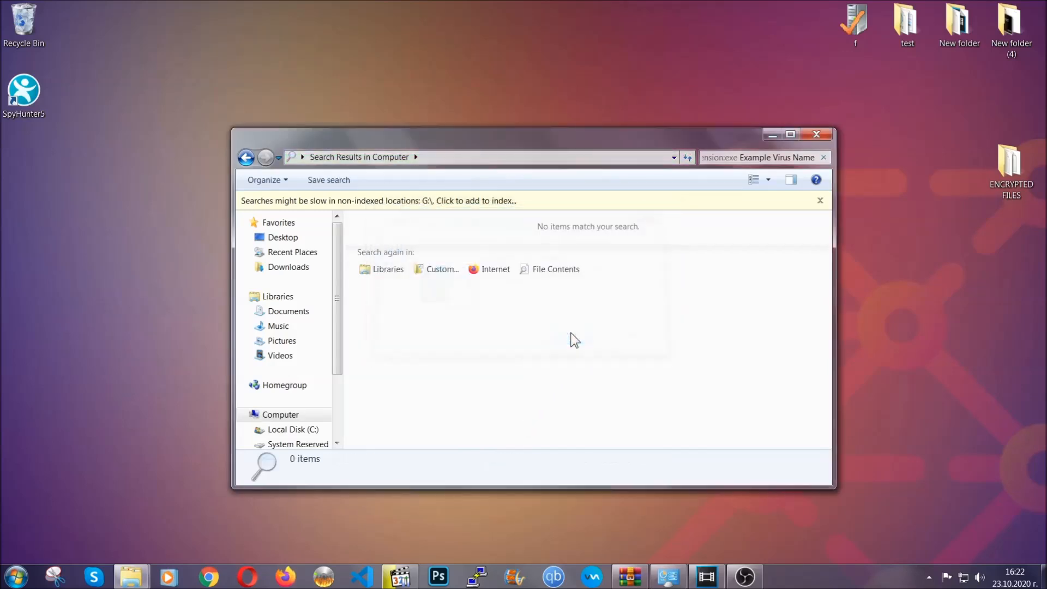
mouse_move(780, 177)
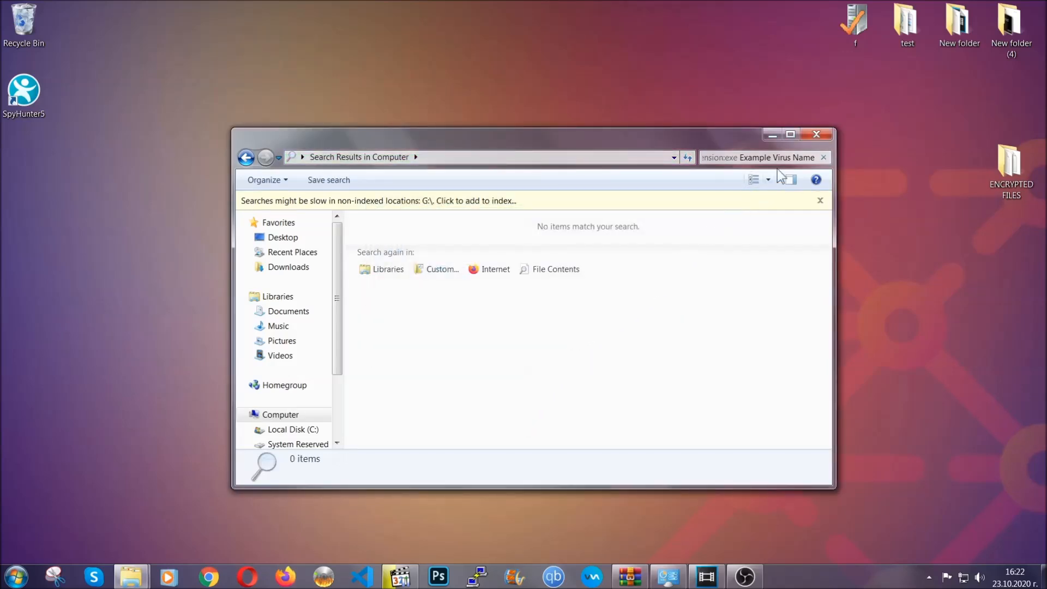
left_click(816, 135)
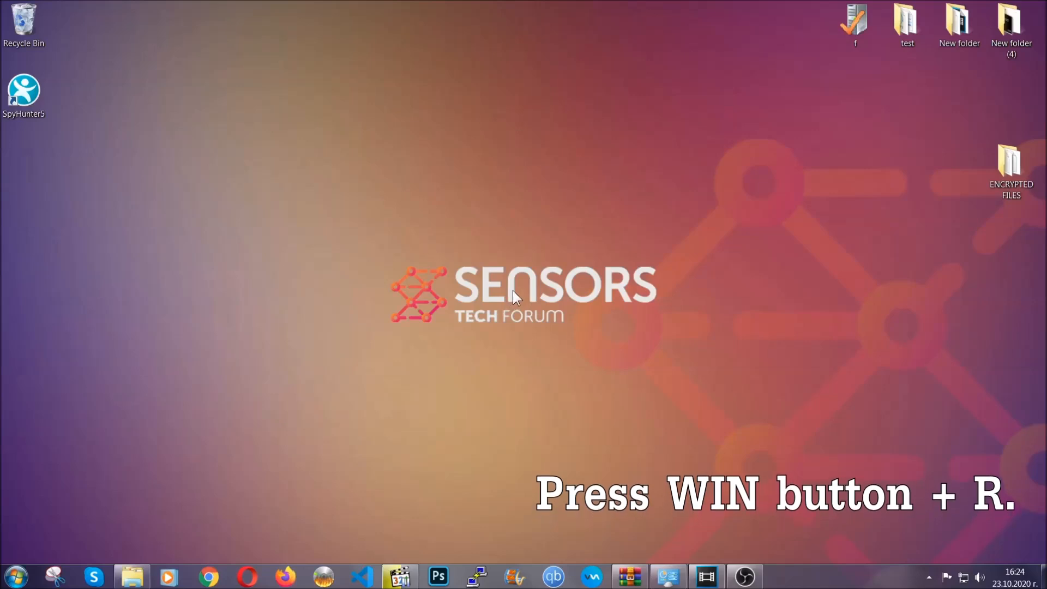
Step: Run REGEDIT from the Win+R Run dialog to launch Registry Editor
key("win+r")
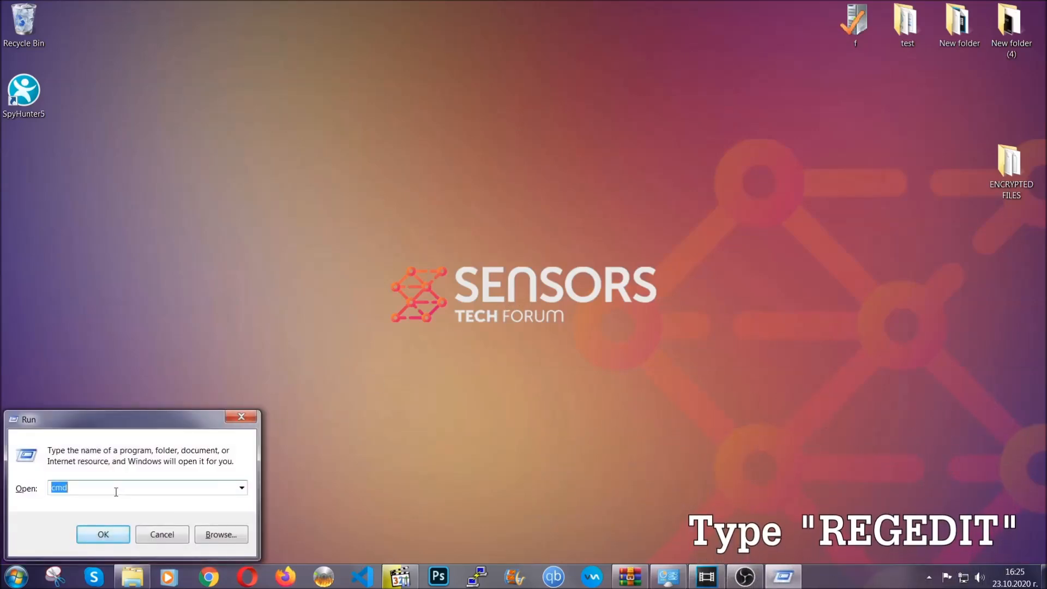
type("REG")
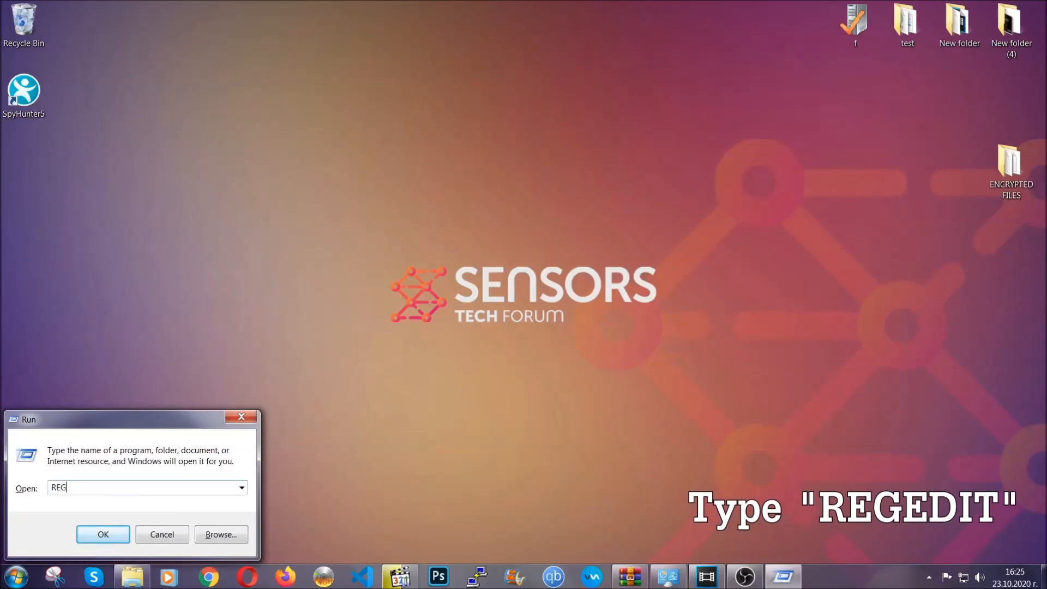
type("EDIT")
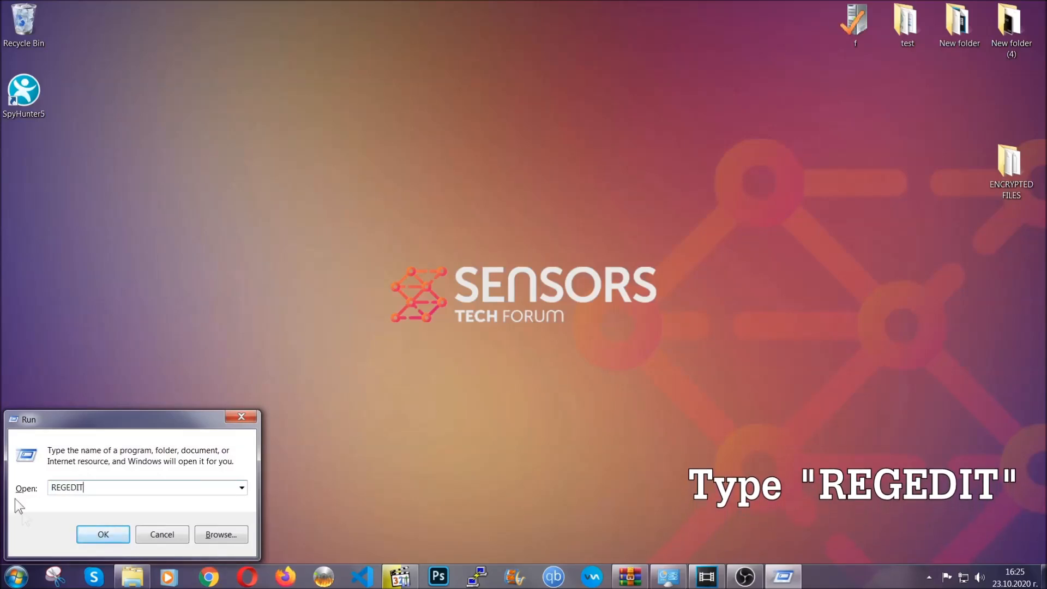
left_click(103, 535)
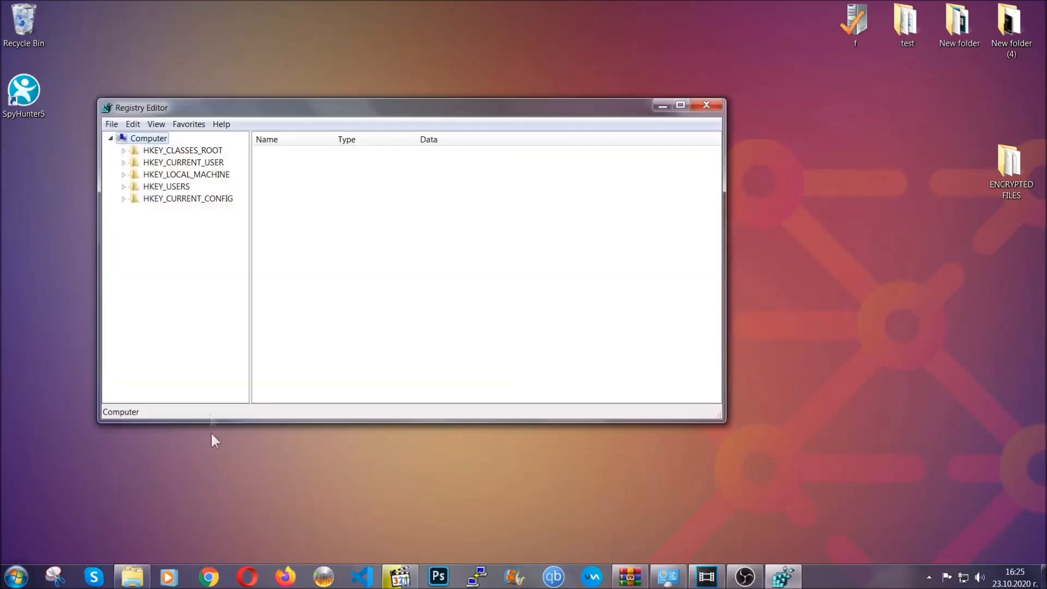
Step: Export the whole registry (range All) to a file named BACKUP on the Desktop
left_click(111, 123)
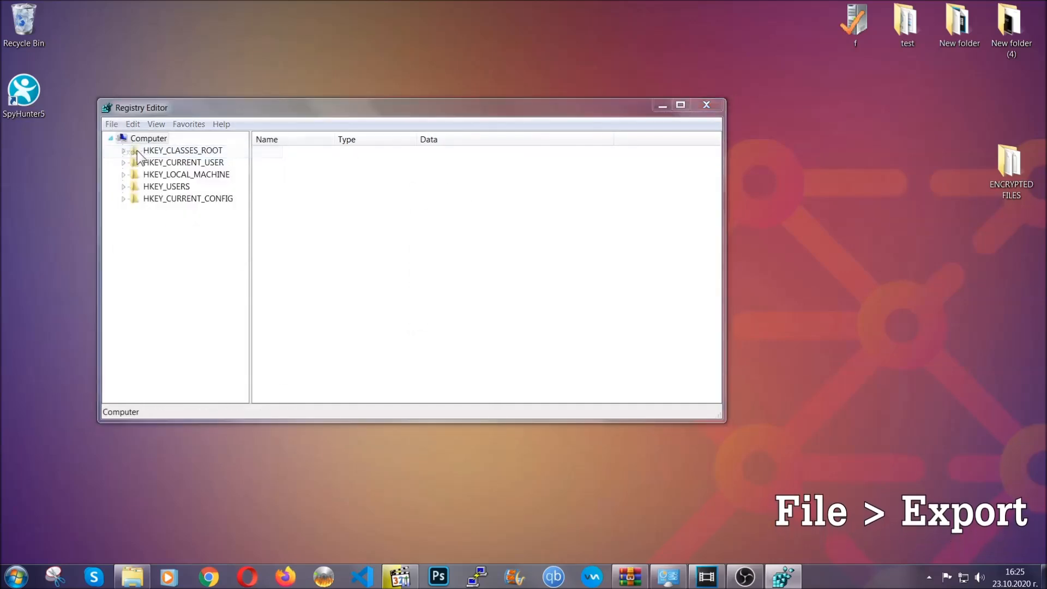
left_click(111, 124)
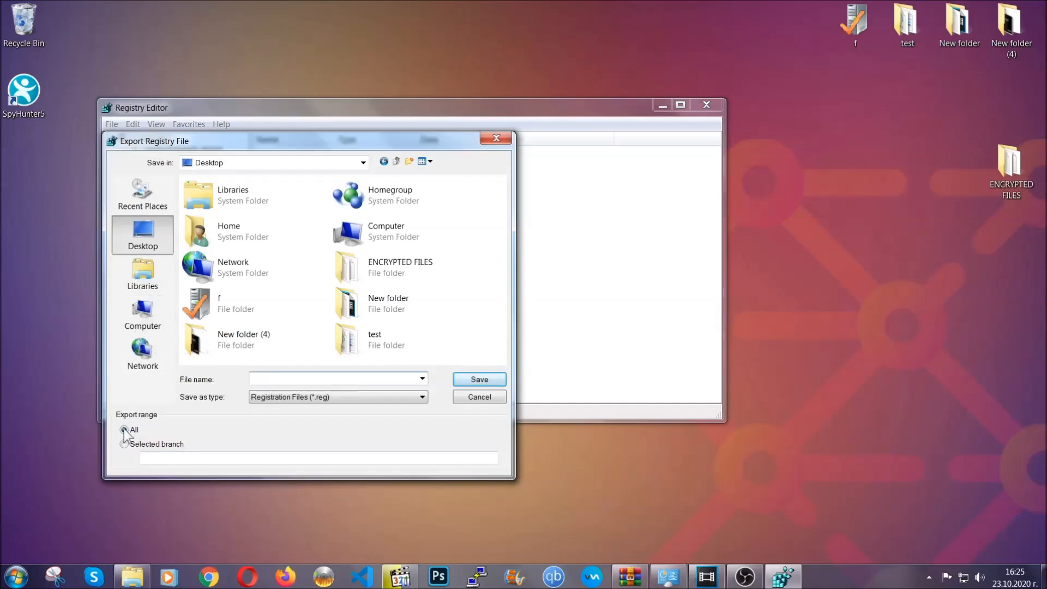
left_click(124, 430)
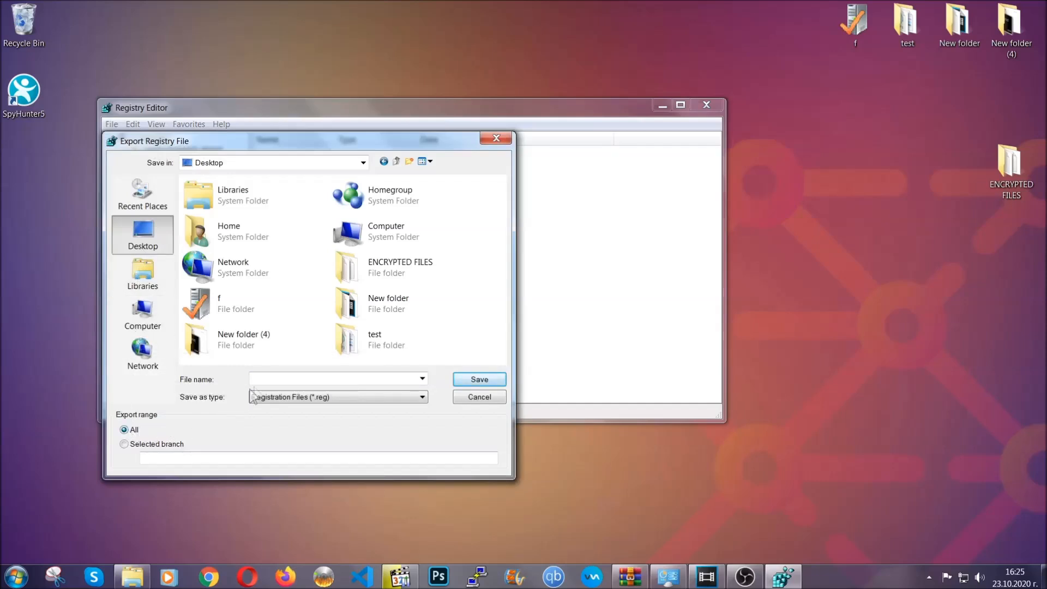
type("BA")
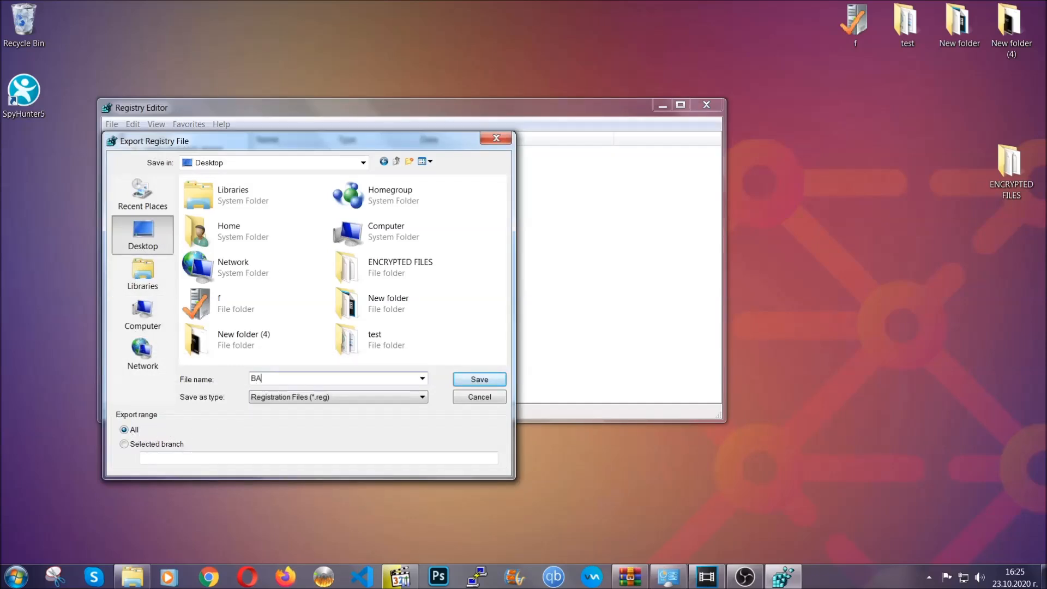
type("CKUP")
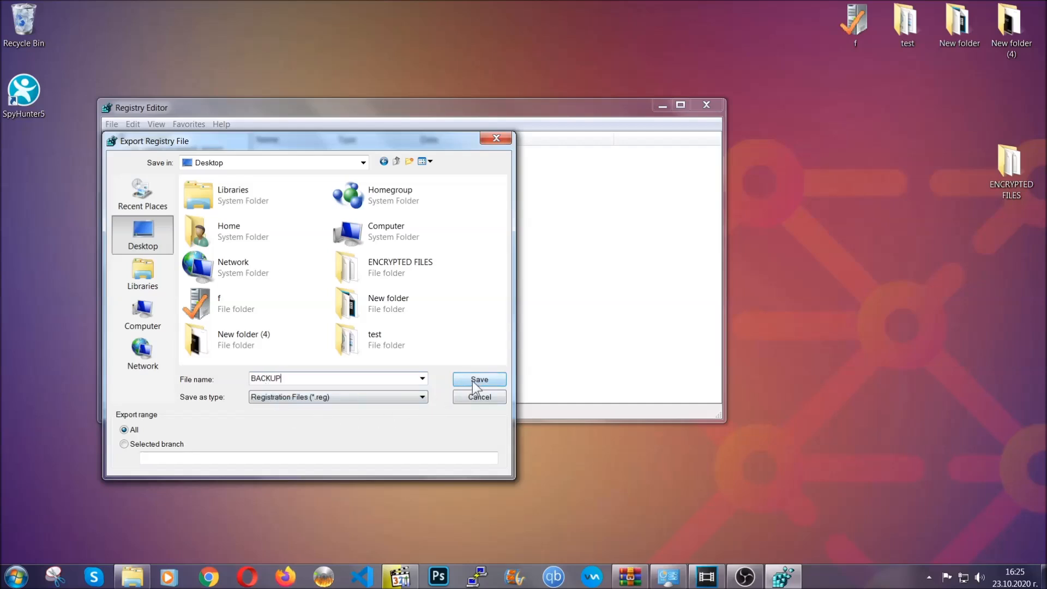
left_click(477, 380)
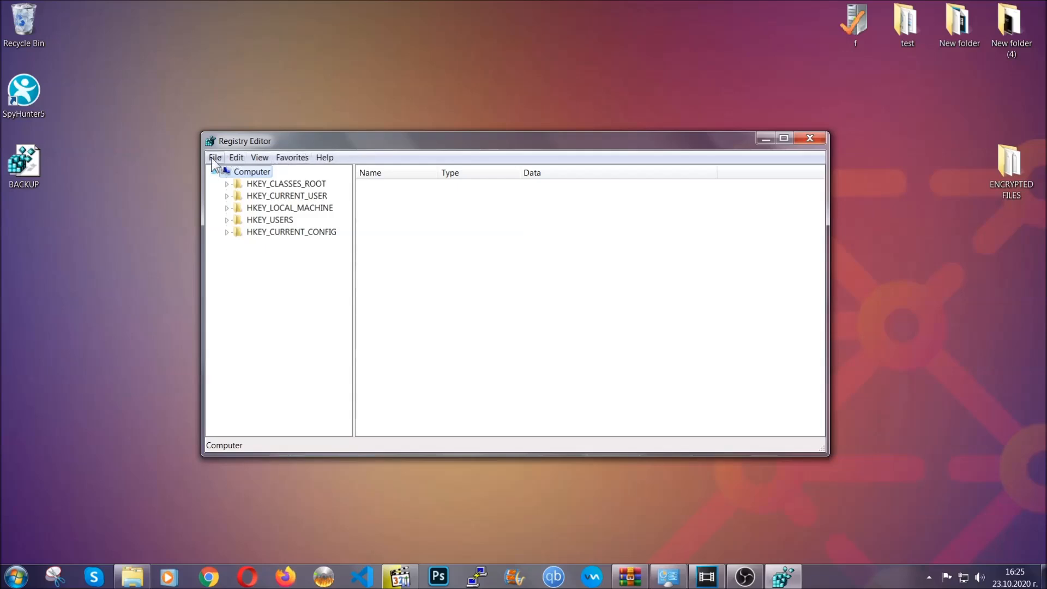
Step: Bring up the Registry Editor File menu and dismiss it without choosing a command
left_click(215, 157)
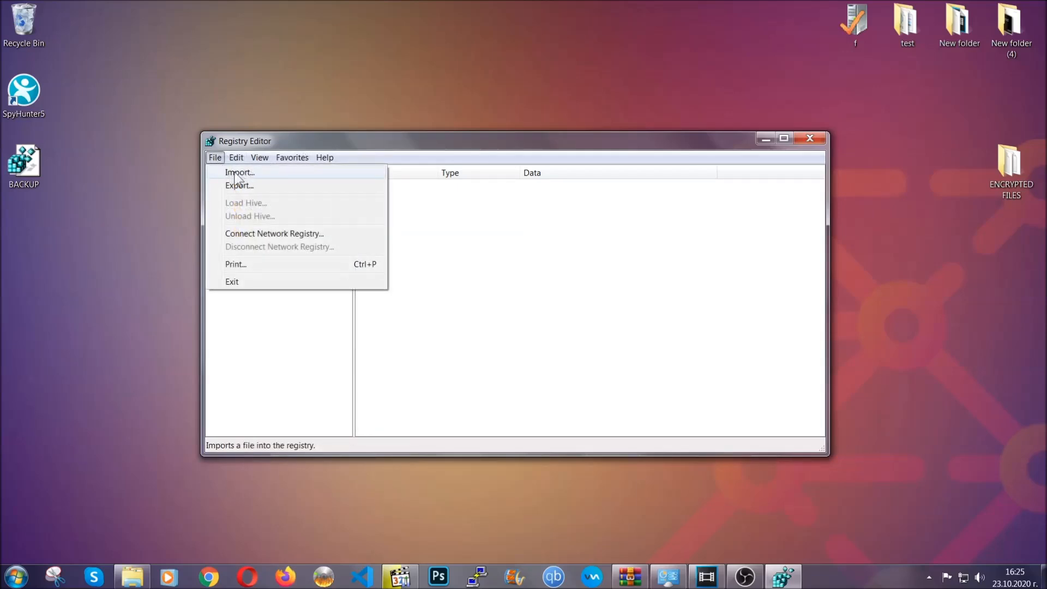
left_click(214, 157)
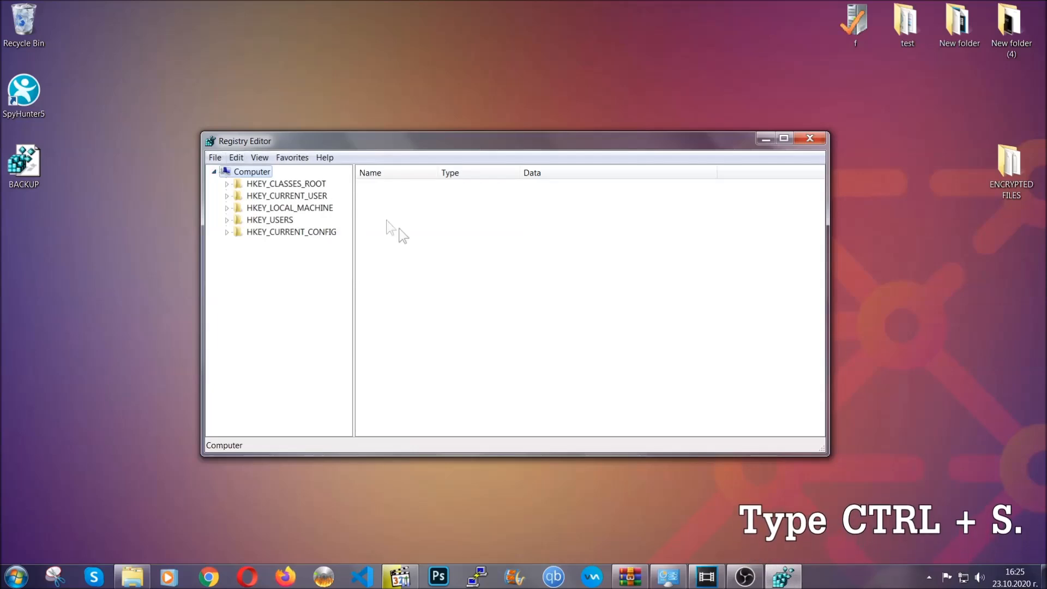
mouse_move(504, 288)
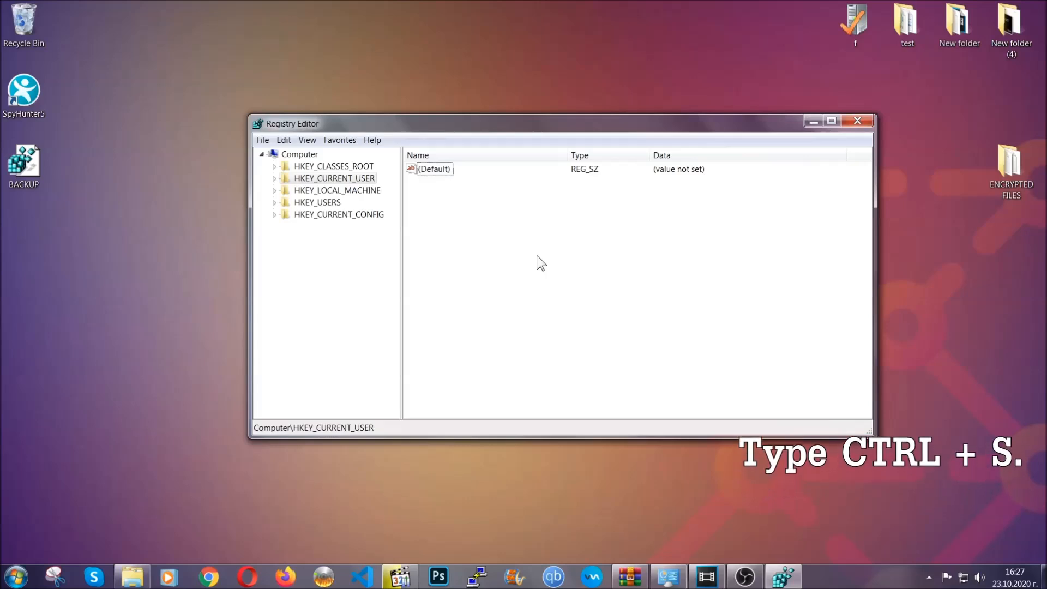
Step: Search the registry for RunOnce and select the neighbouring Run key listing THE VIRUS value
key("ctrl+f")
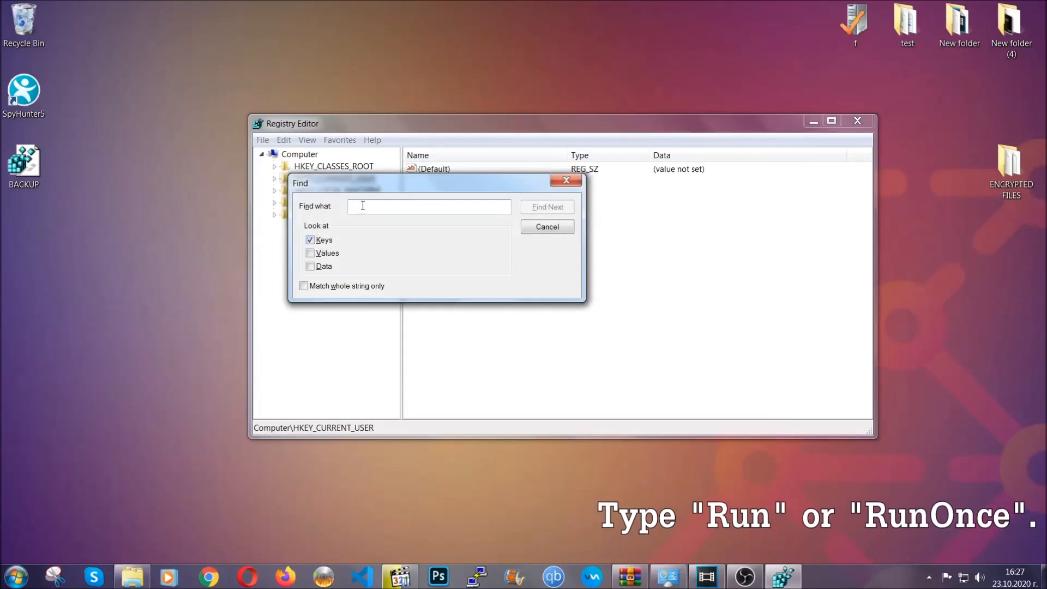
type("RunO")
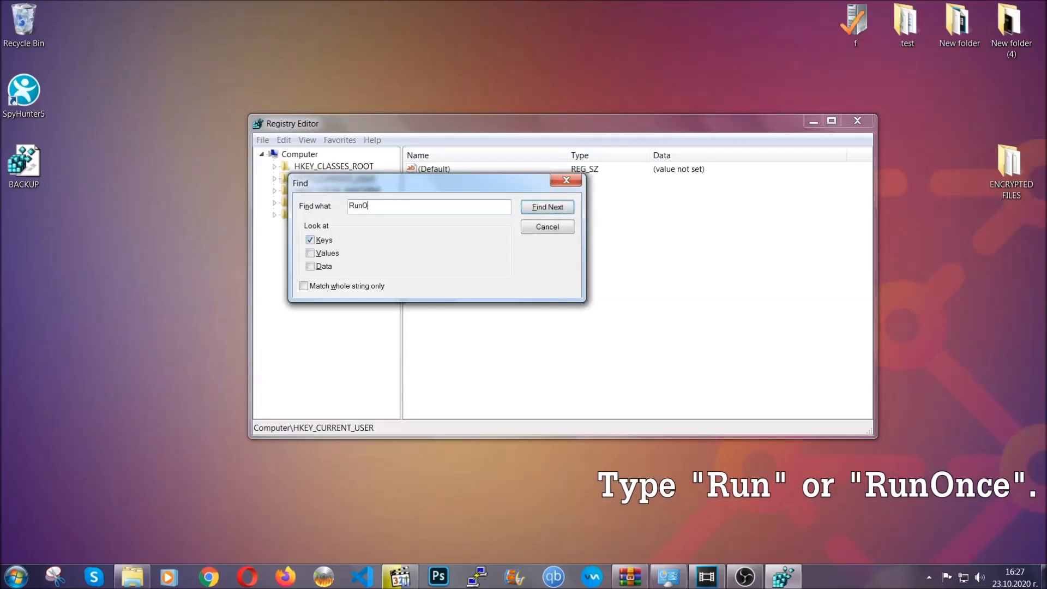
type("nce")
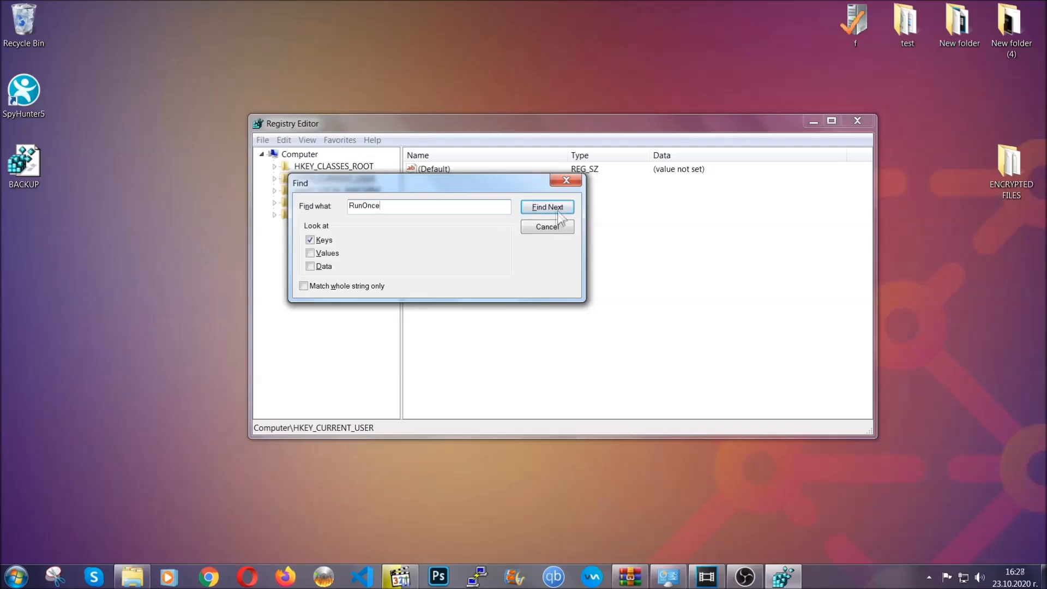
left_click(546, 206)
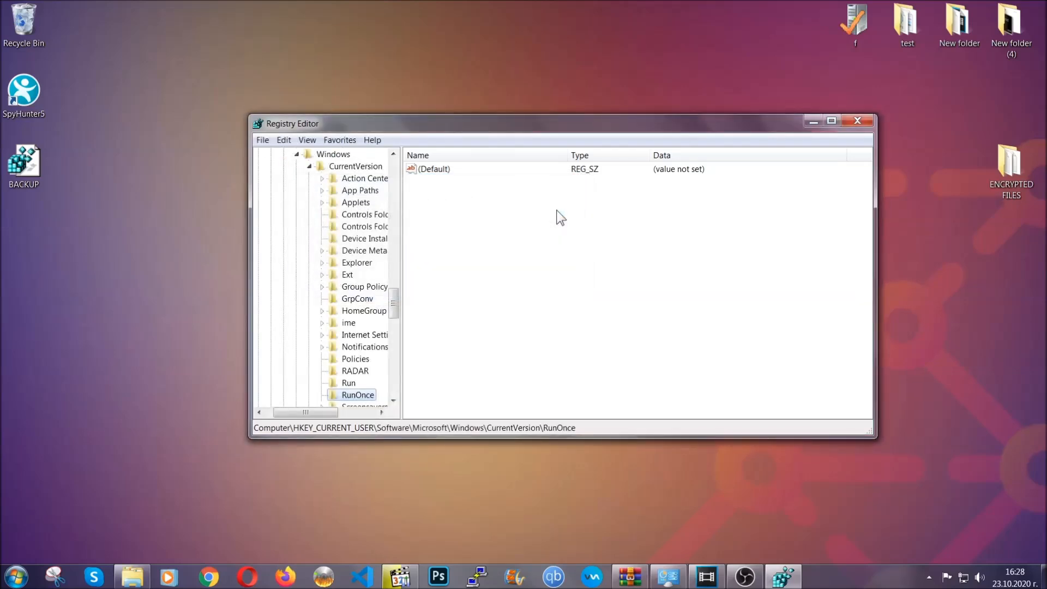
scroll("down", 3)
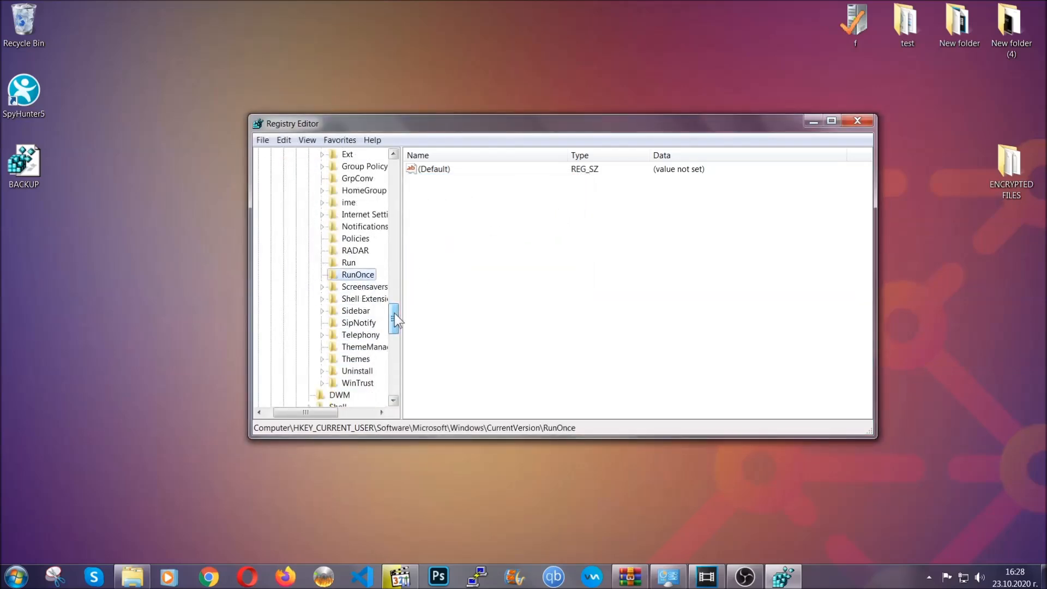
left_click(350, 263)
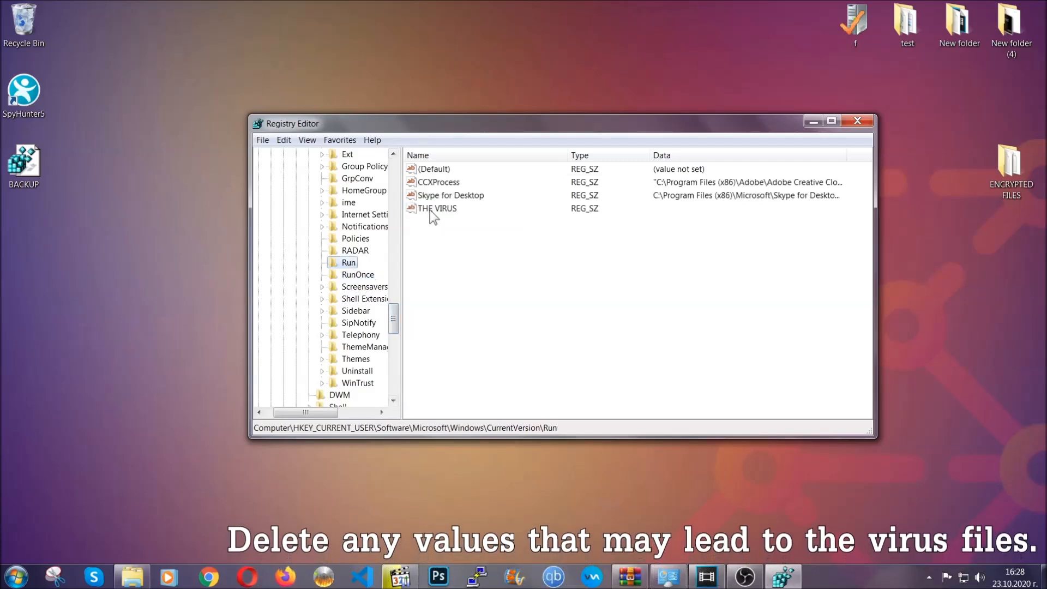
Step: Delete THE VIRUS value from the Run key and confirm the permanent deletion
right_click(436, 207)
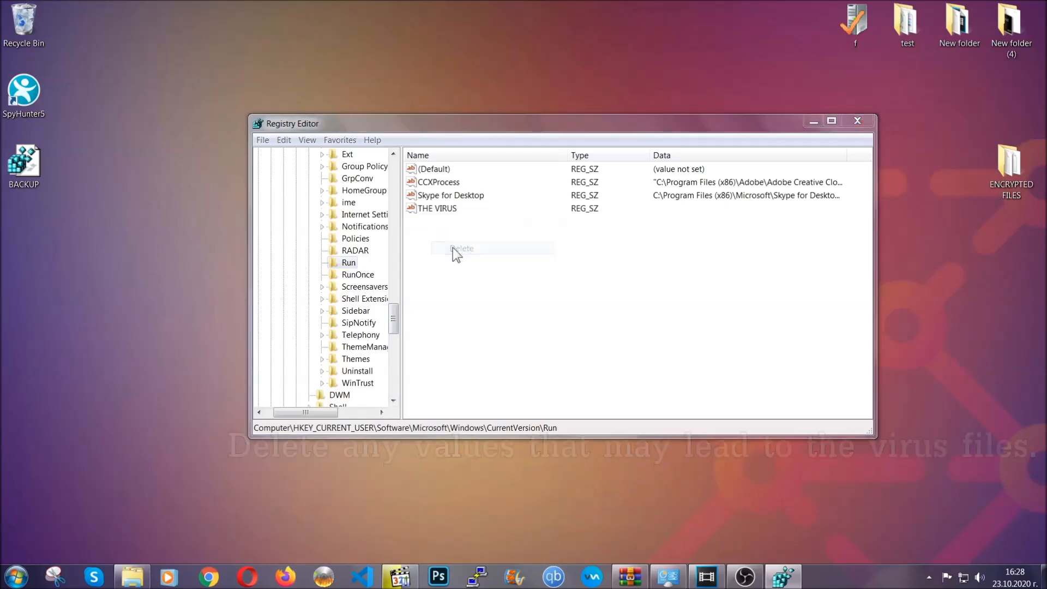
left_click(461, 248)
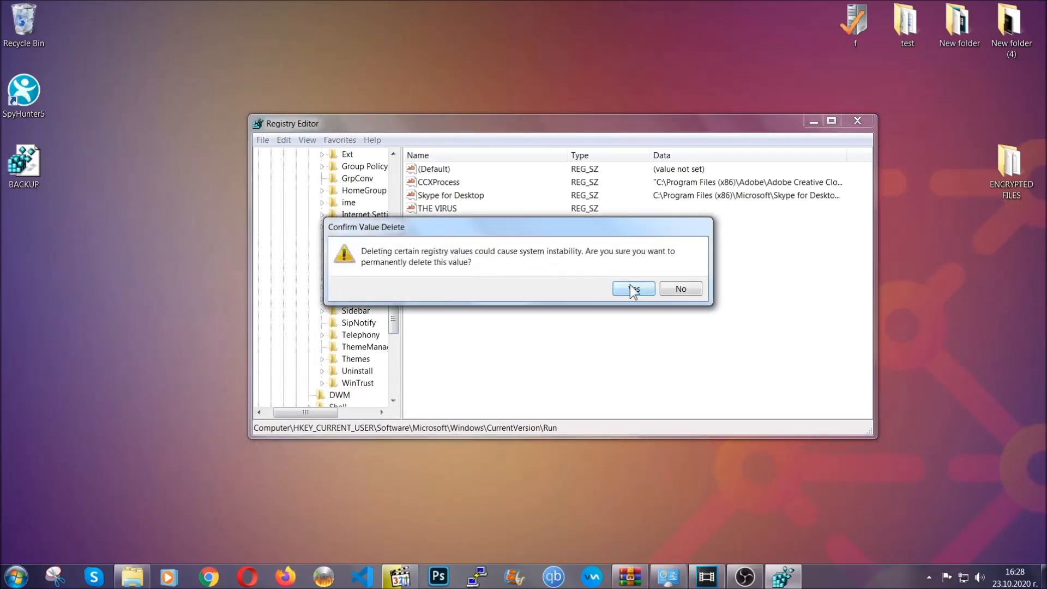
left_click(631, 288)
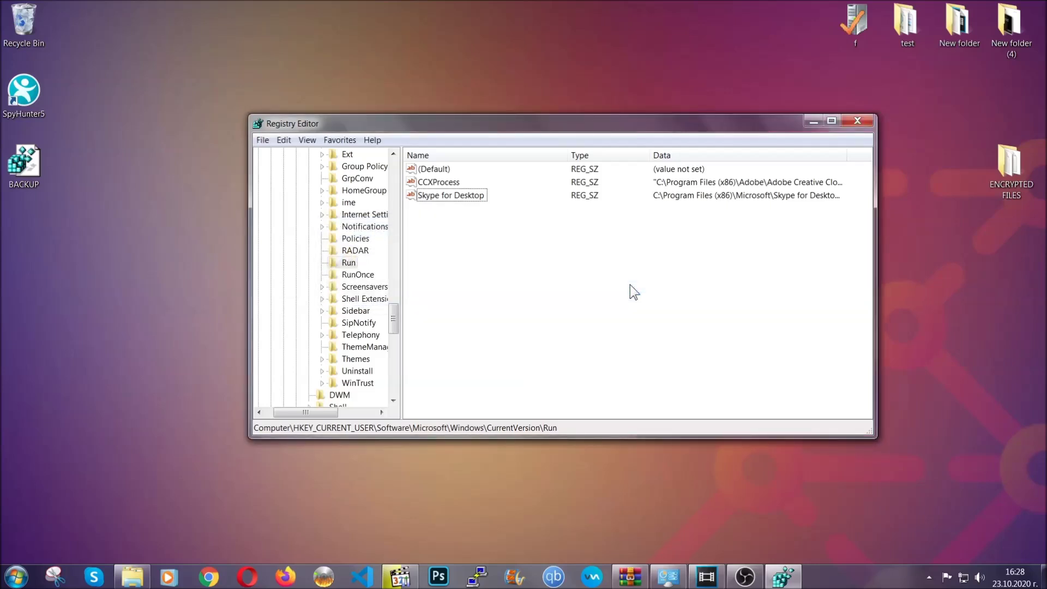
mouse_move(857, 121)
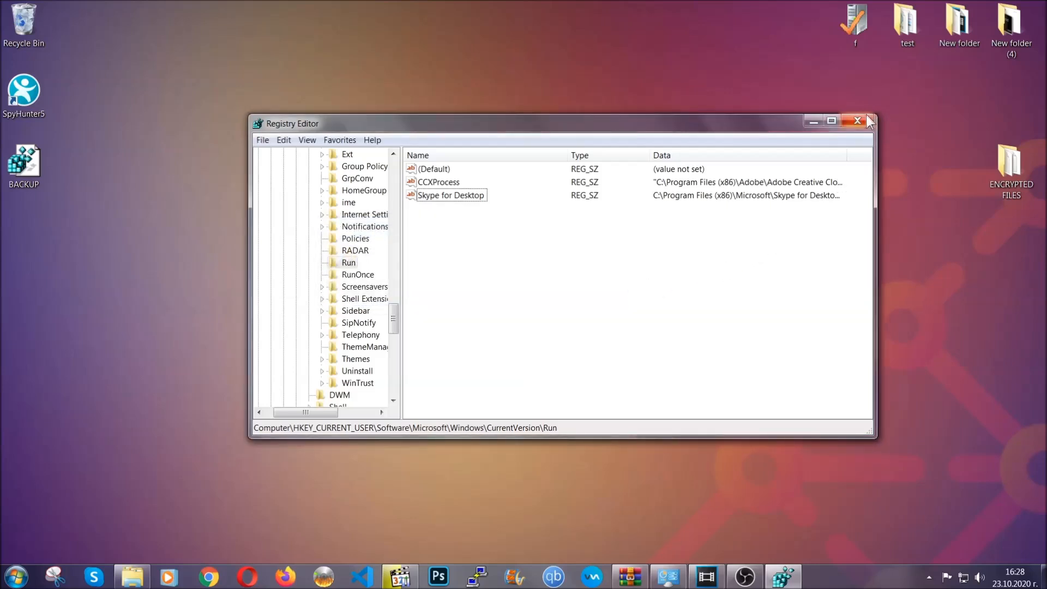